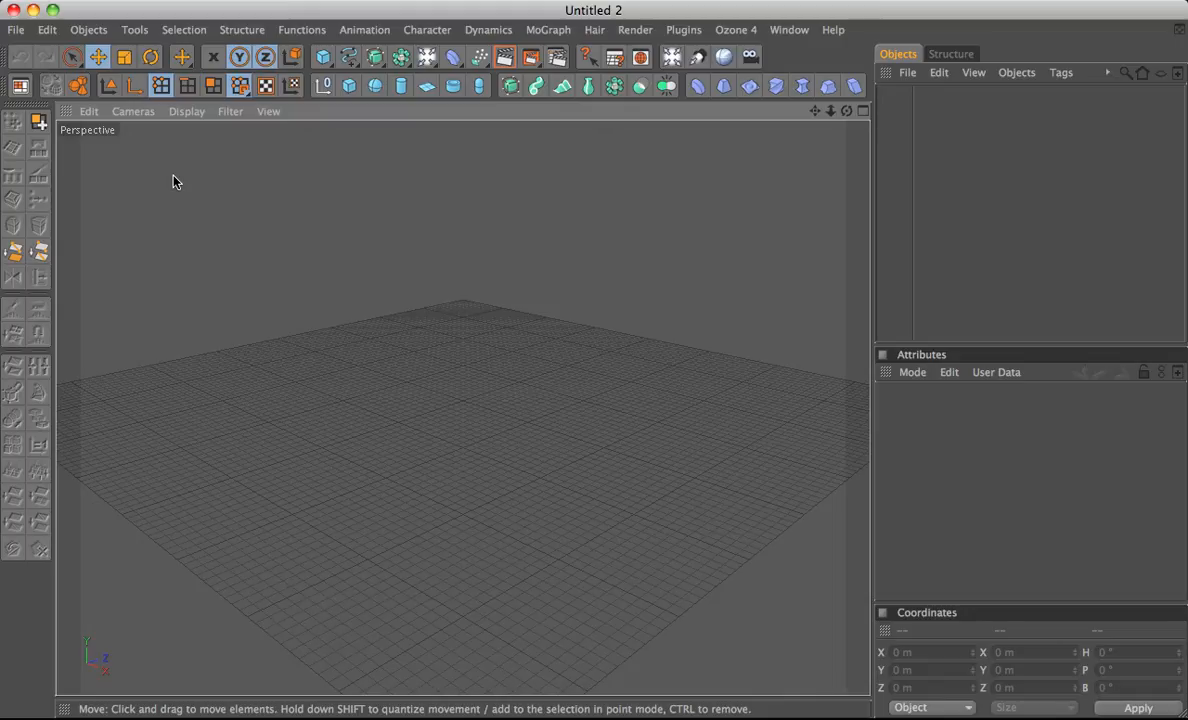
mouse_move(500, 369)
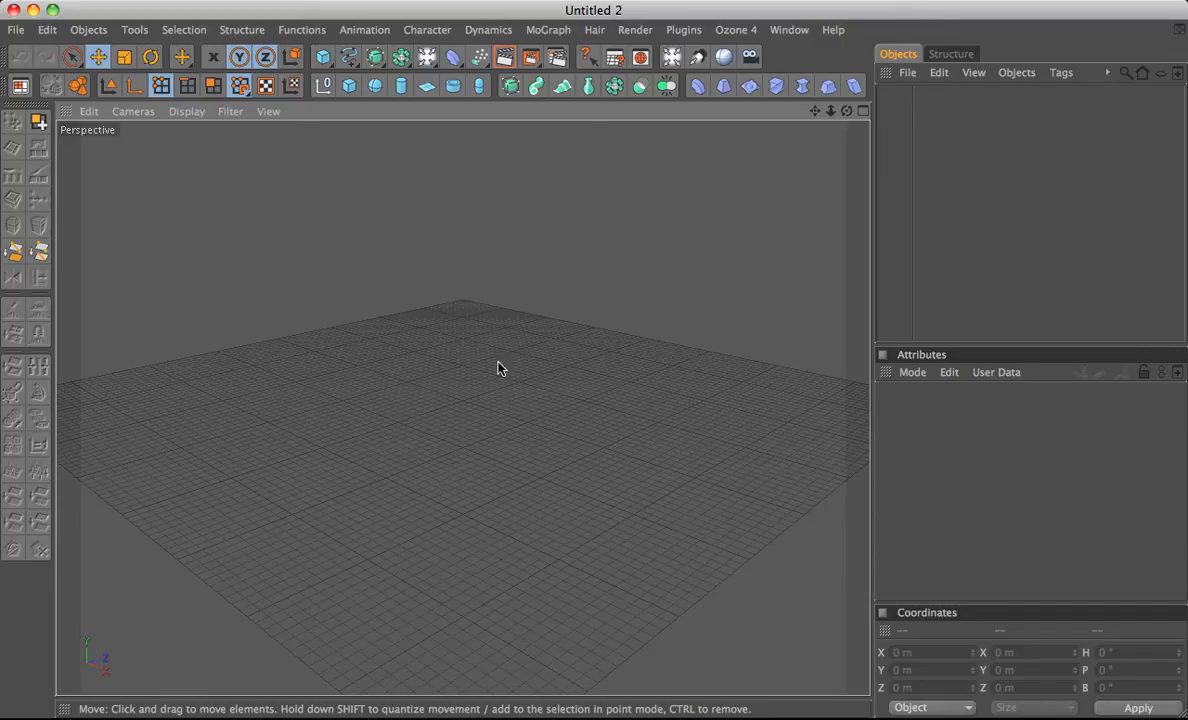
mouse_move(487, 367)
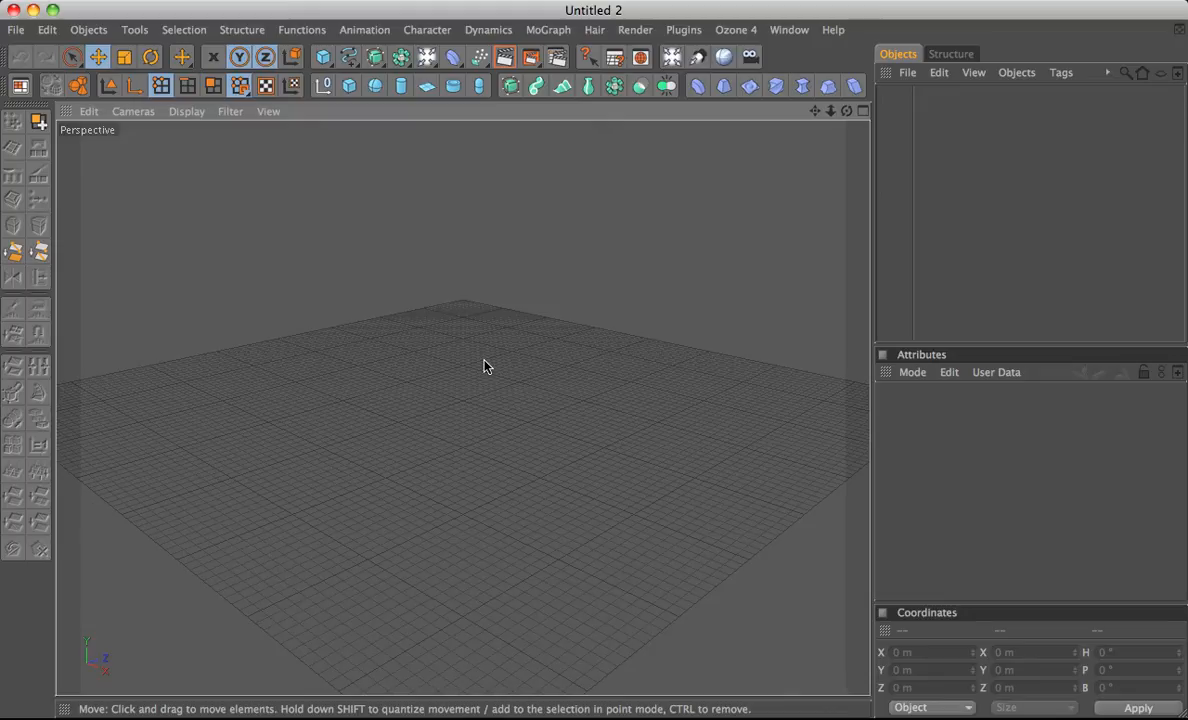
mouse_move(487, 366)
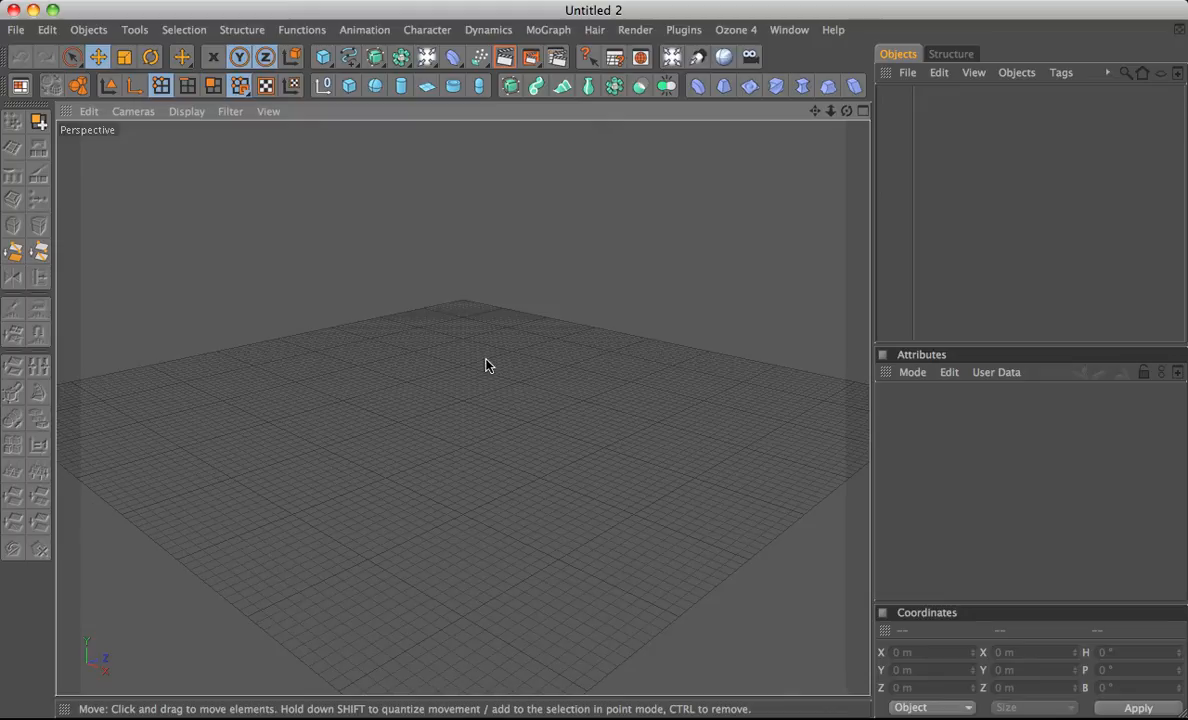
mouse_move(563, 457)
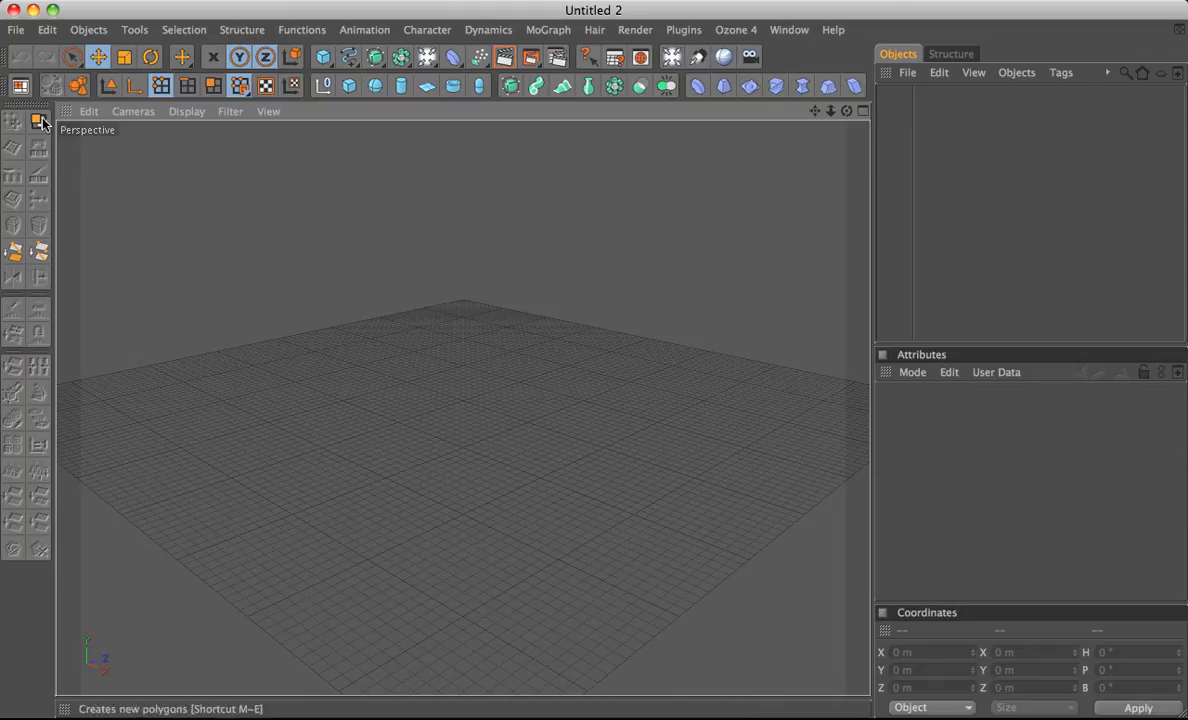
- Pick Standard from the layout switcher, adding the timeline and Materials panel
click(17, 90)
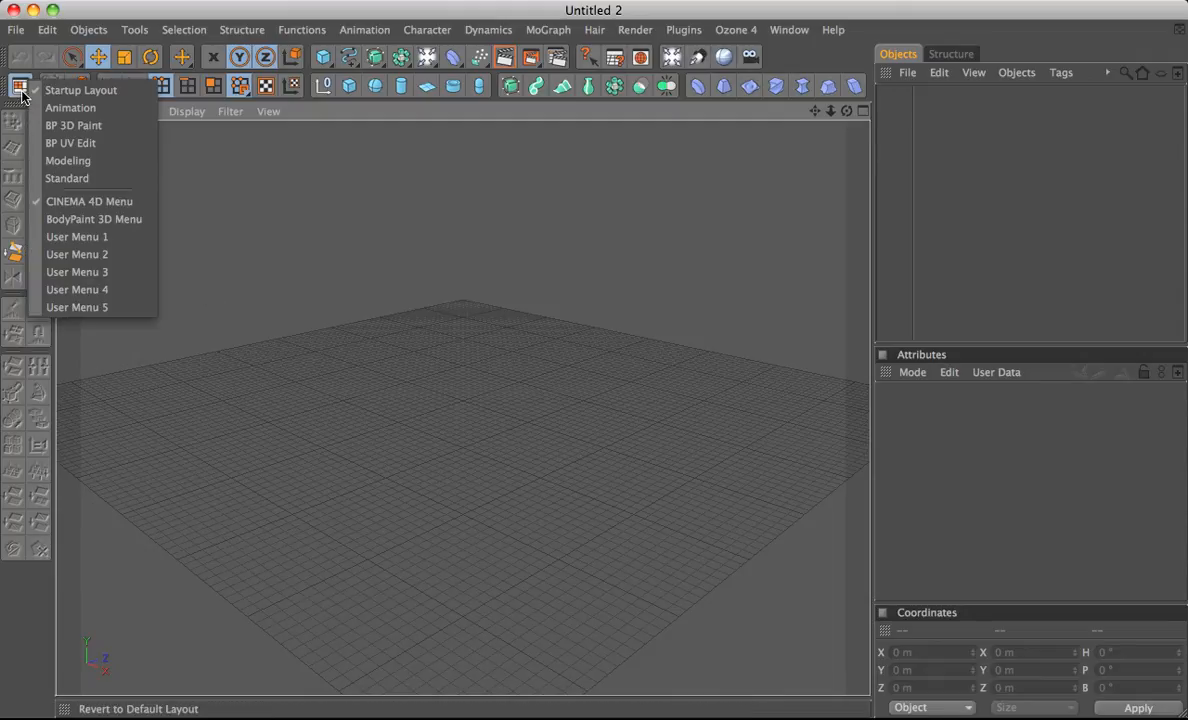
mouse_move(53, 180)
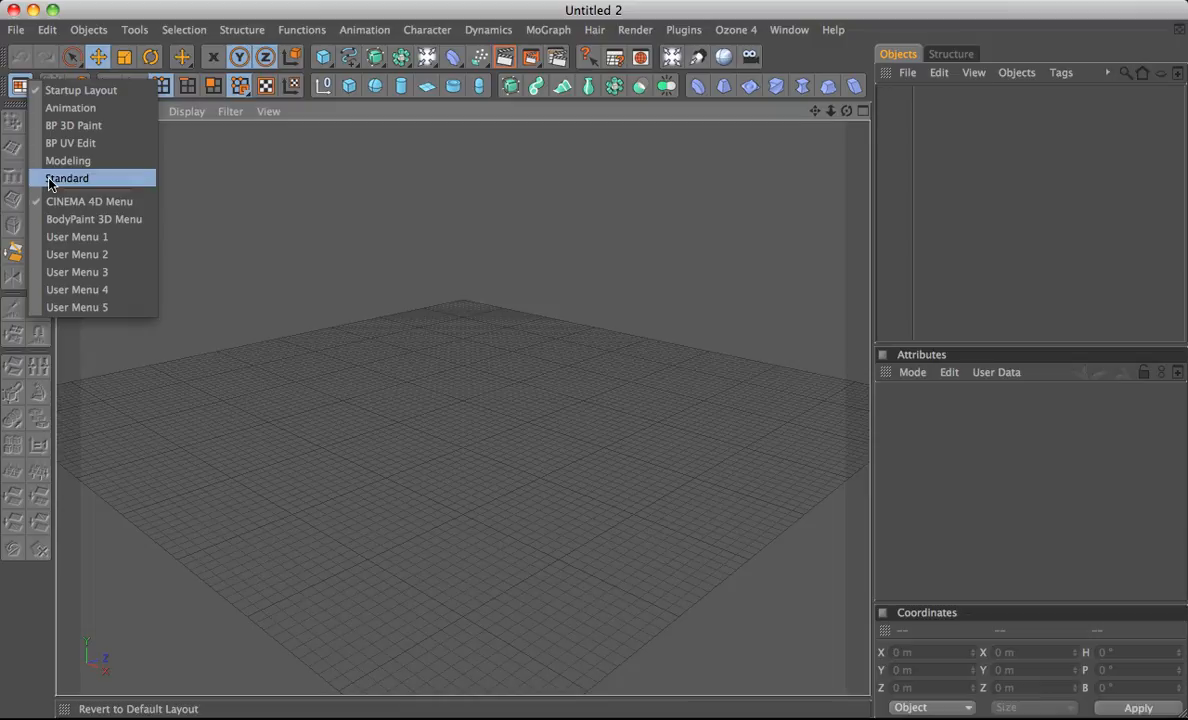
click(68, 177)
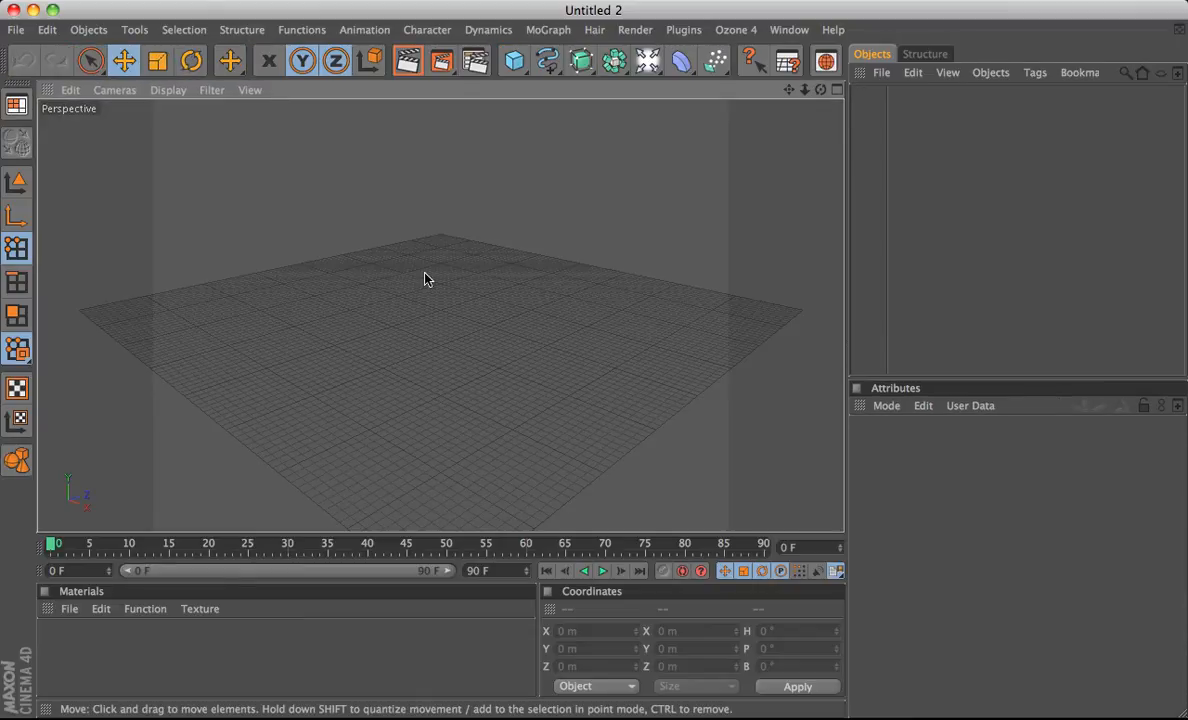
mouse_move(594, 330)
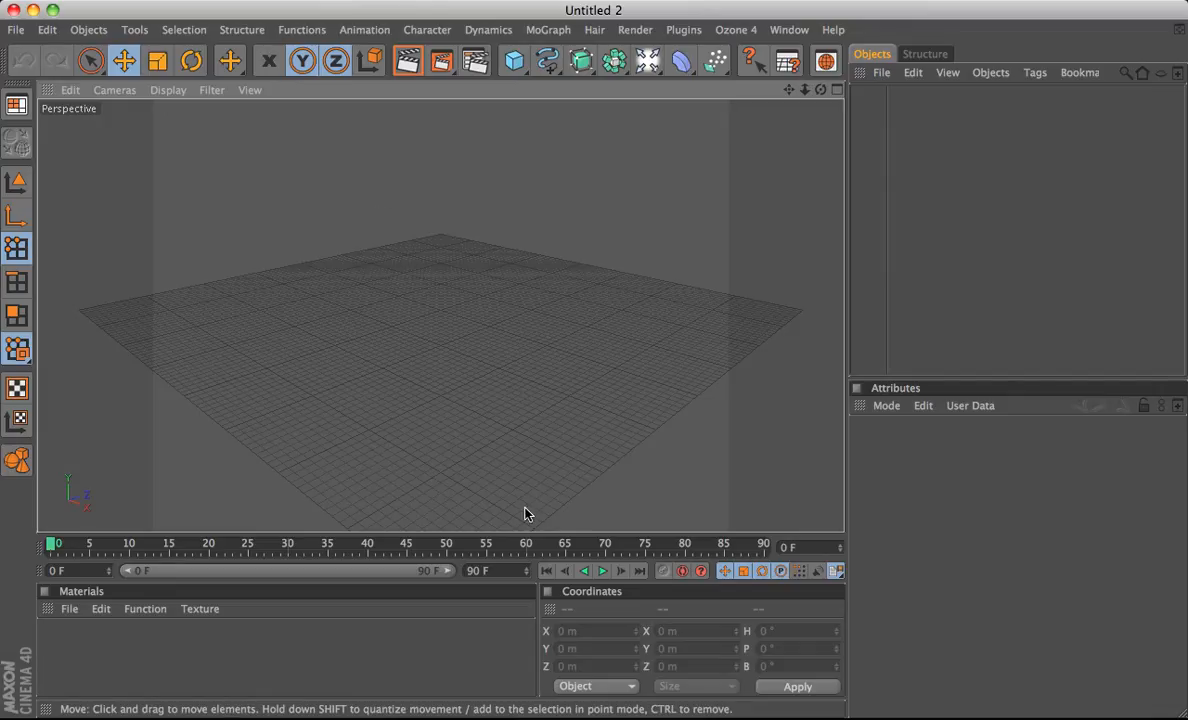
mouse_move(826, 465)
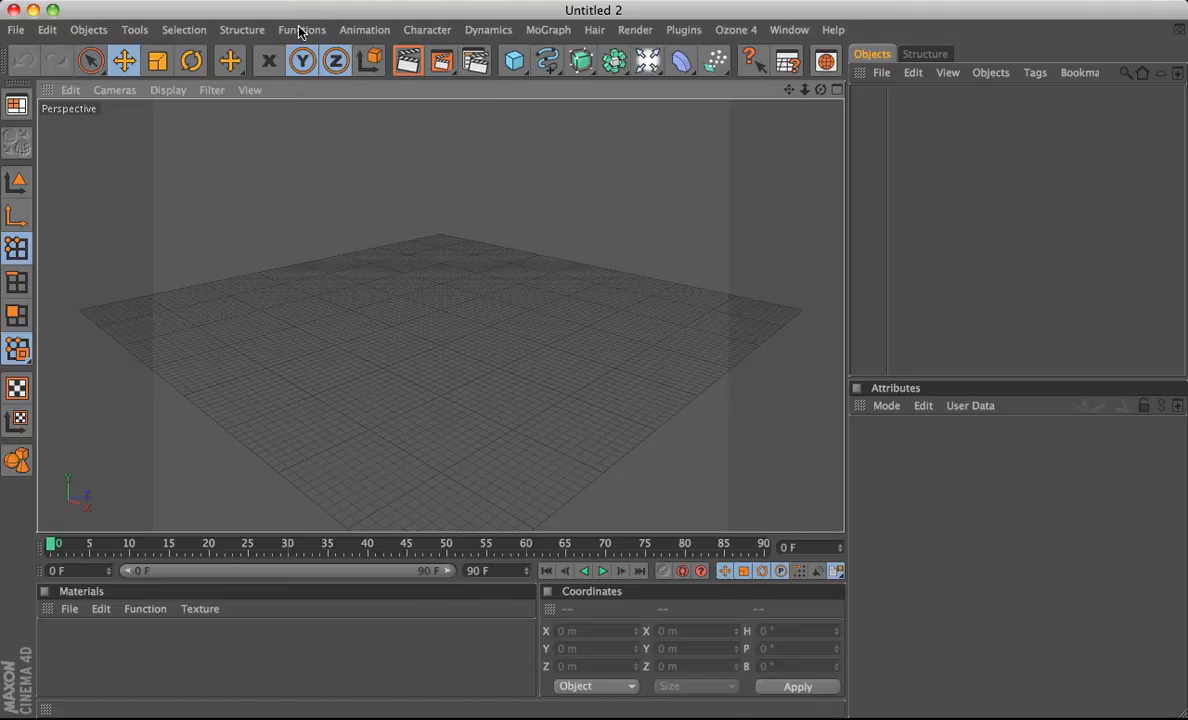
click(242, 29)
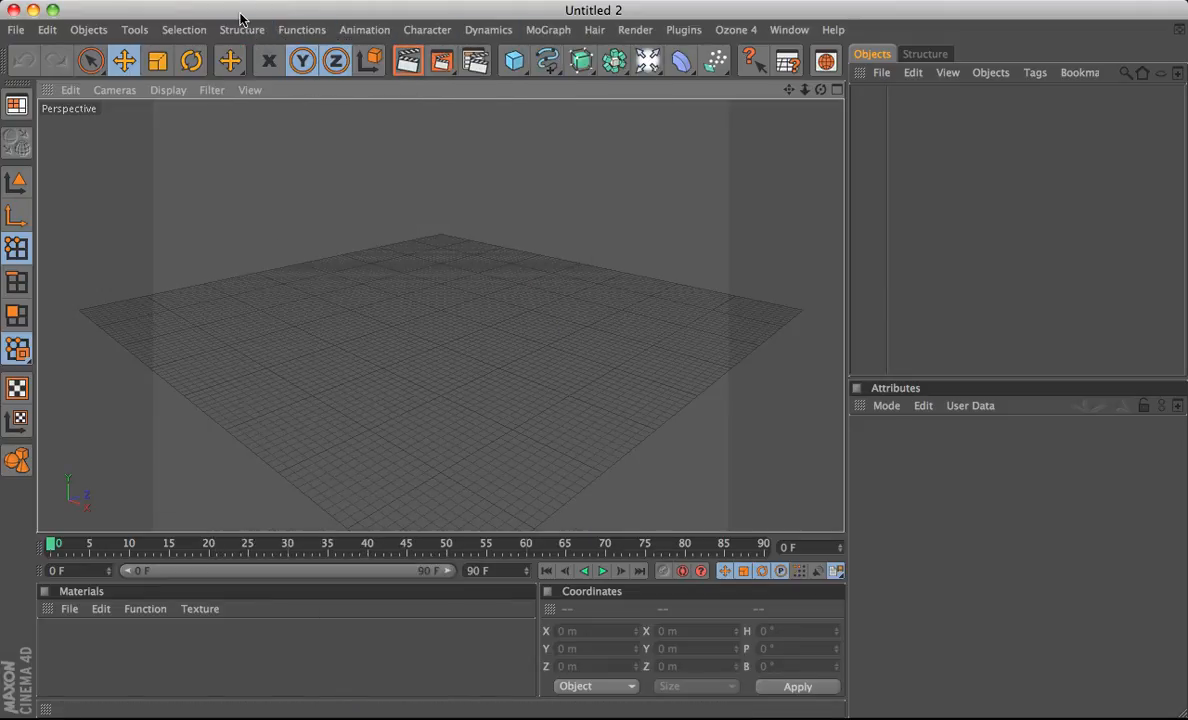
click(241, 29)
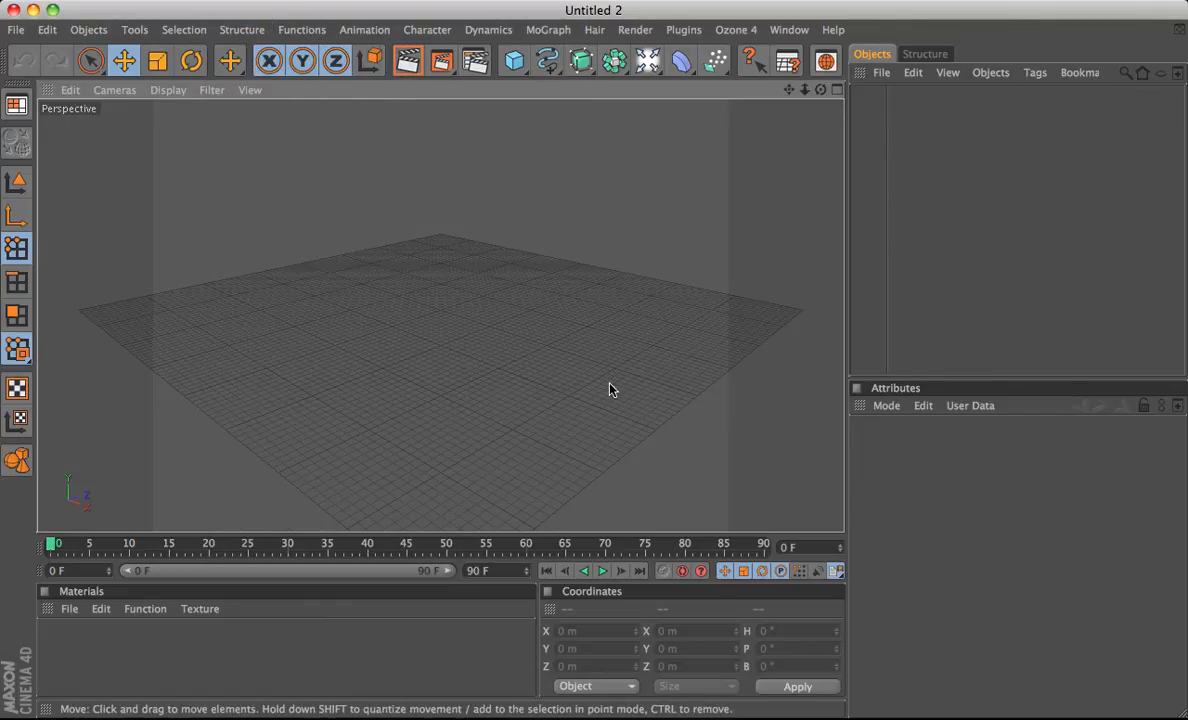
mouse_move(430, 401)
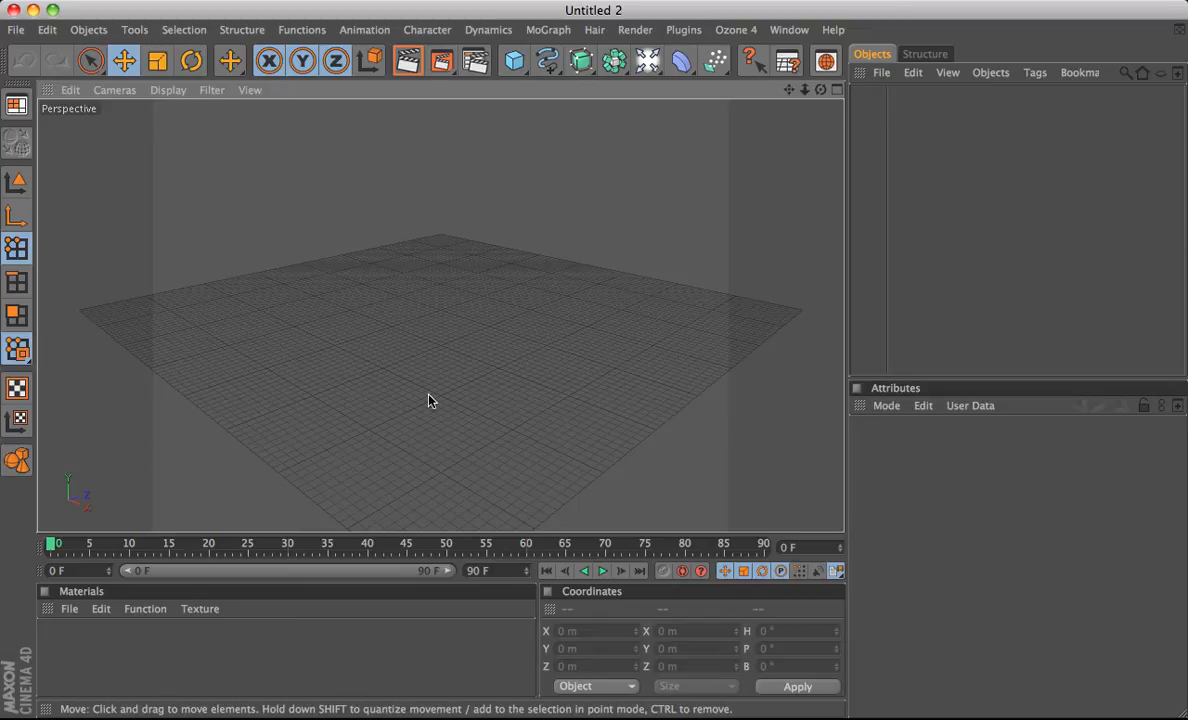
mouse_move(822, 61)
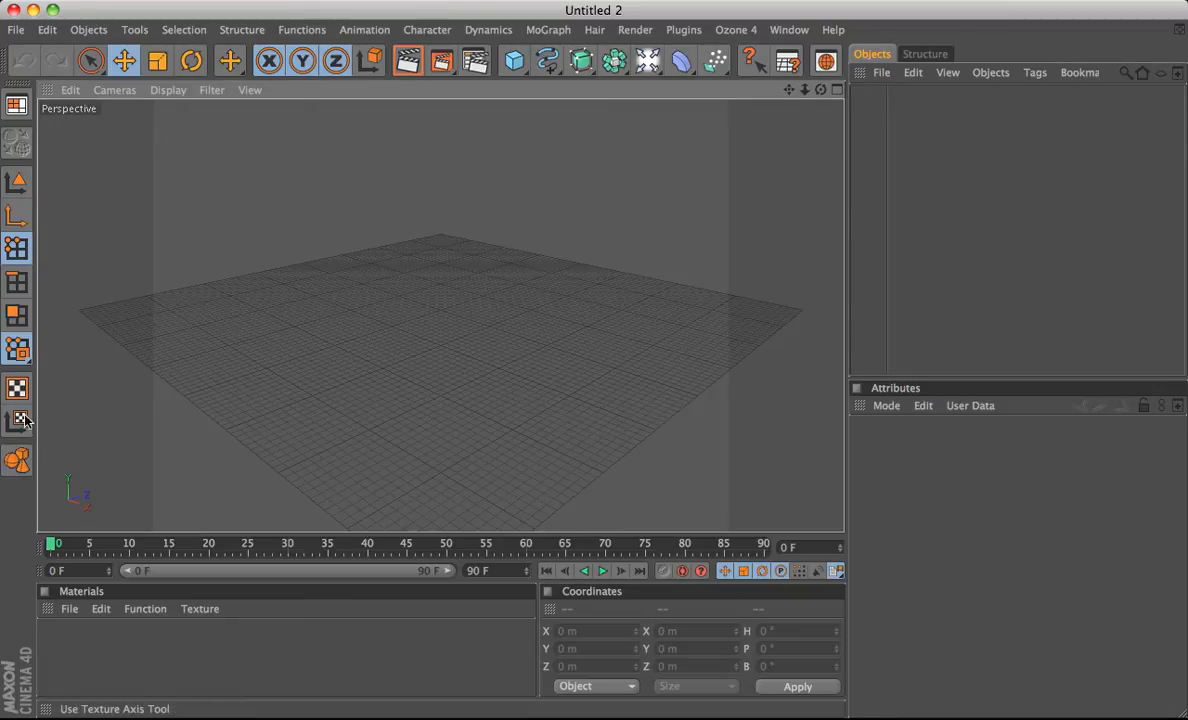
- Enable Edit Palettes and move the Edge tool out of the left palette
right_click(15, 421)
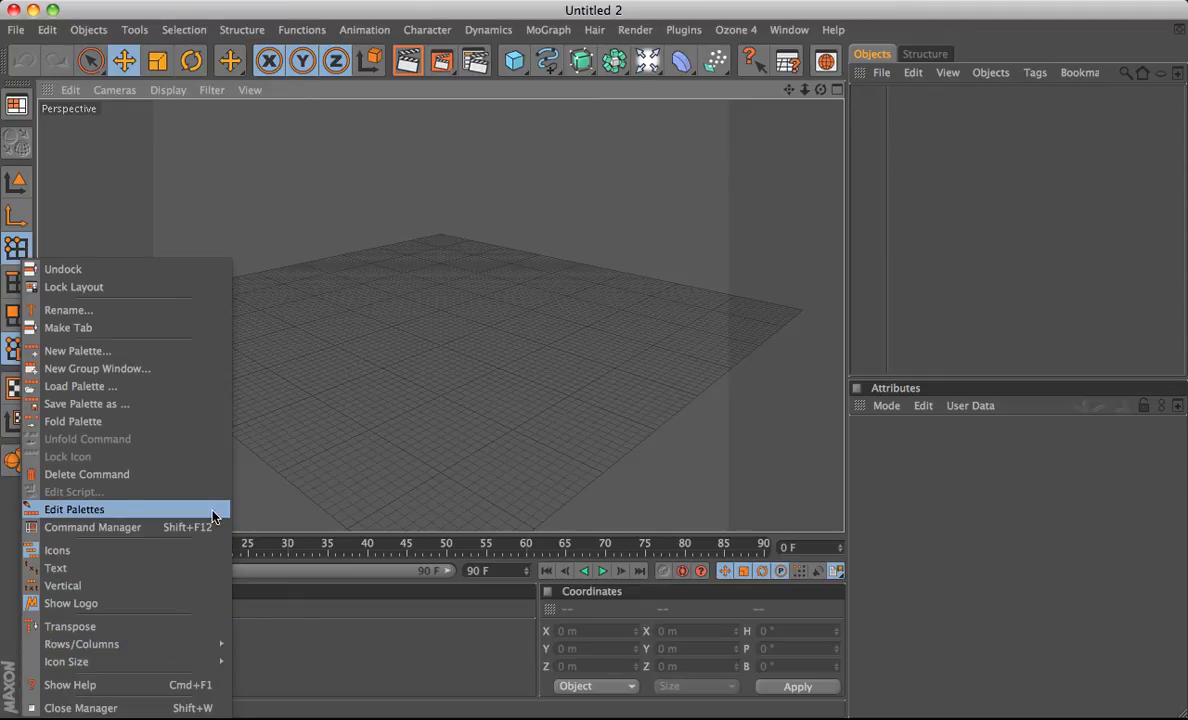
click(74, 509)
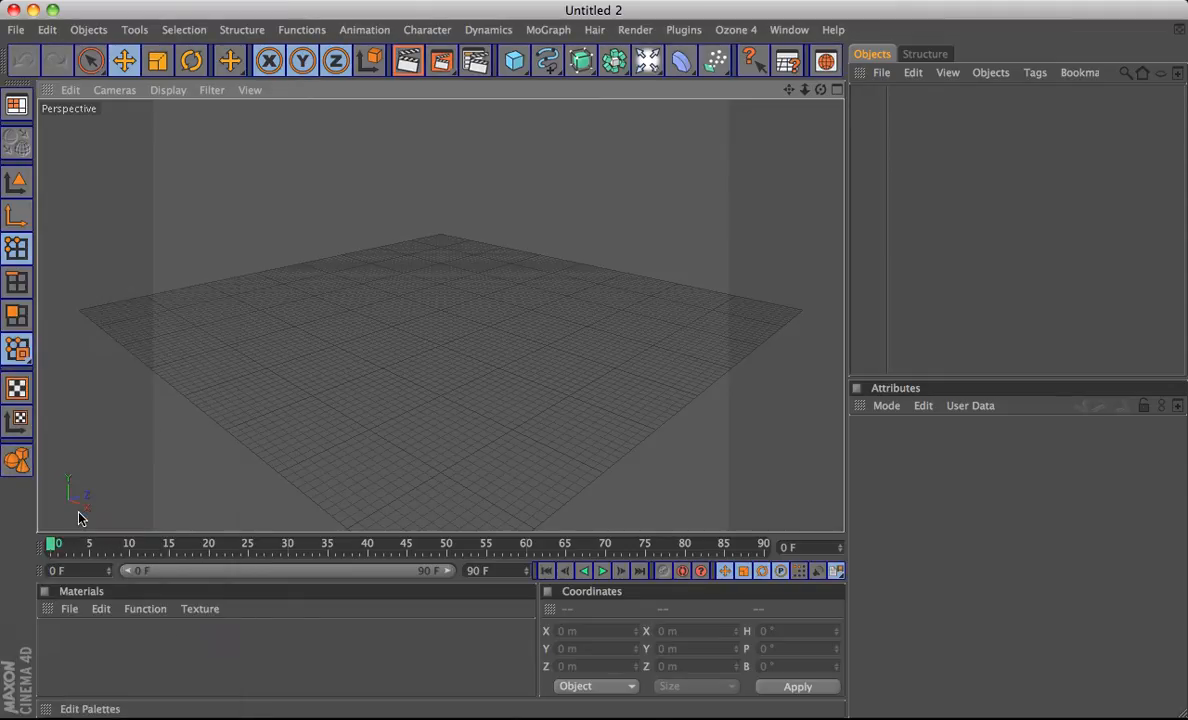
mouse_move(17, 248)
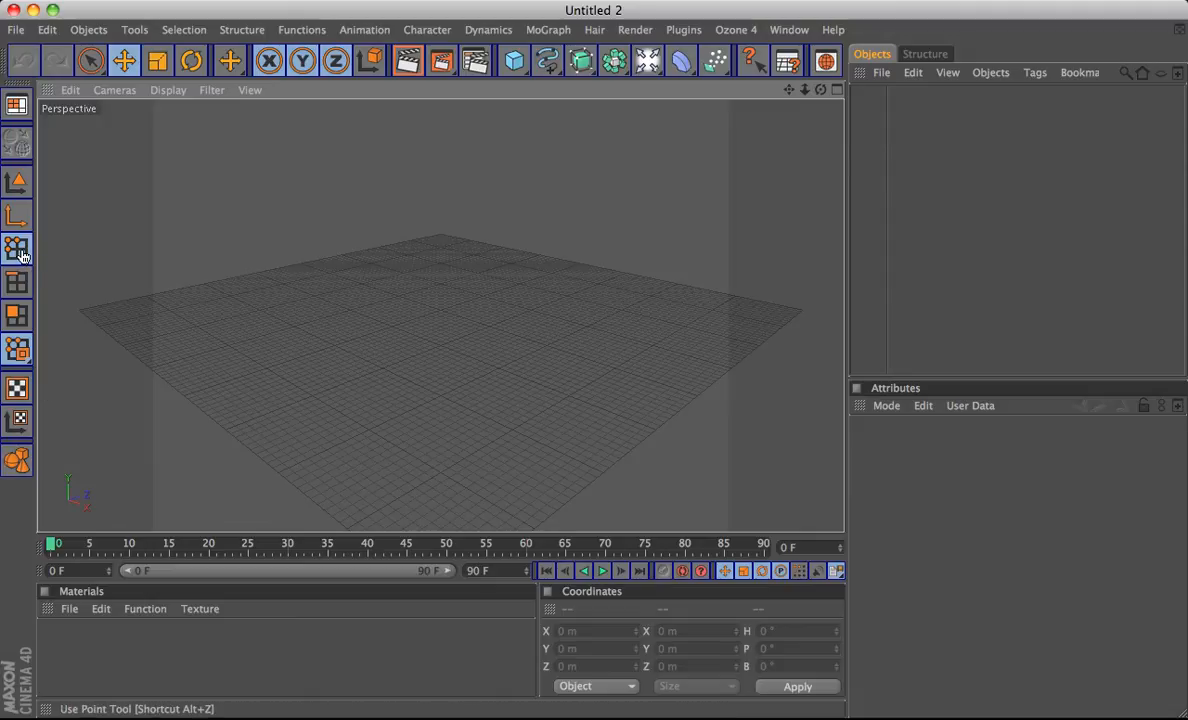
mouse_move(16, 243)
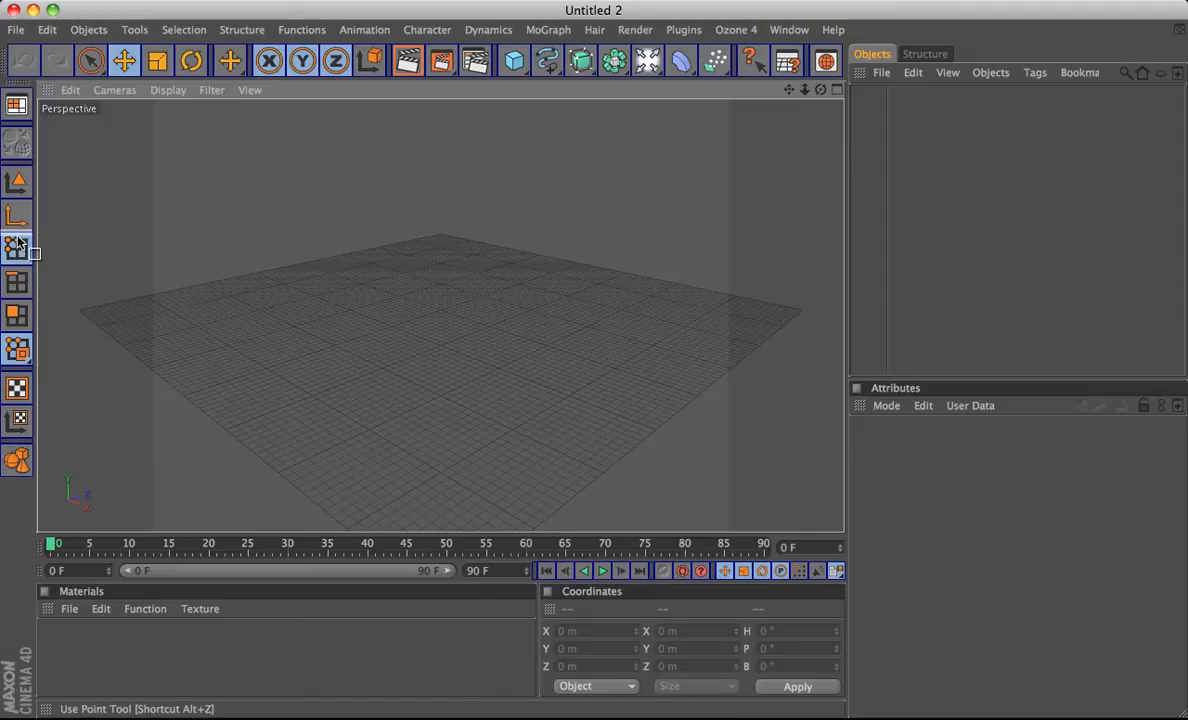
mouse_move(33, 295)
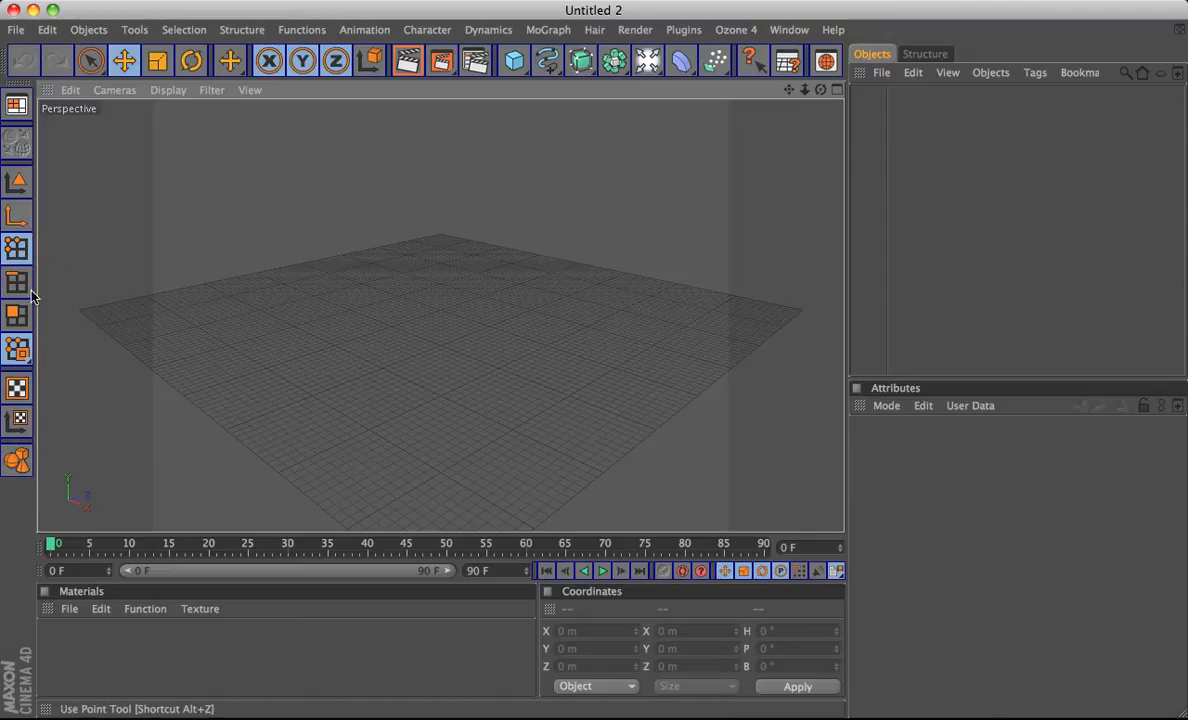
click(14, 281)
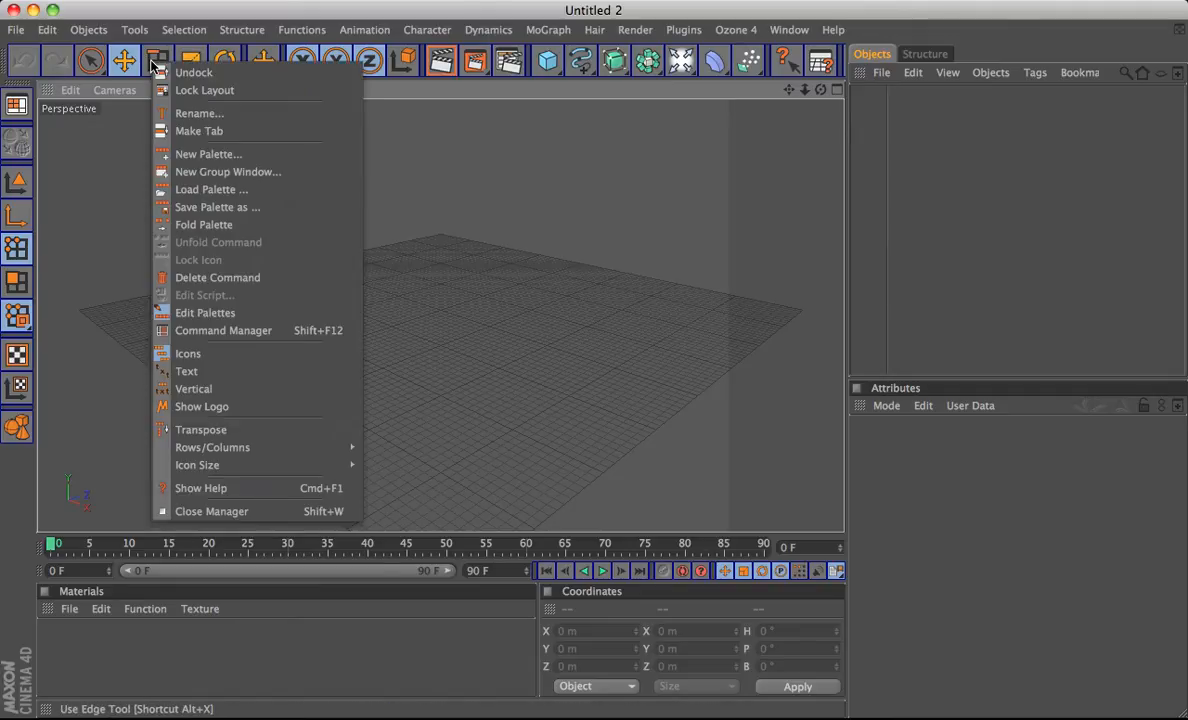
mouse_move(280, 249)
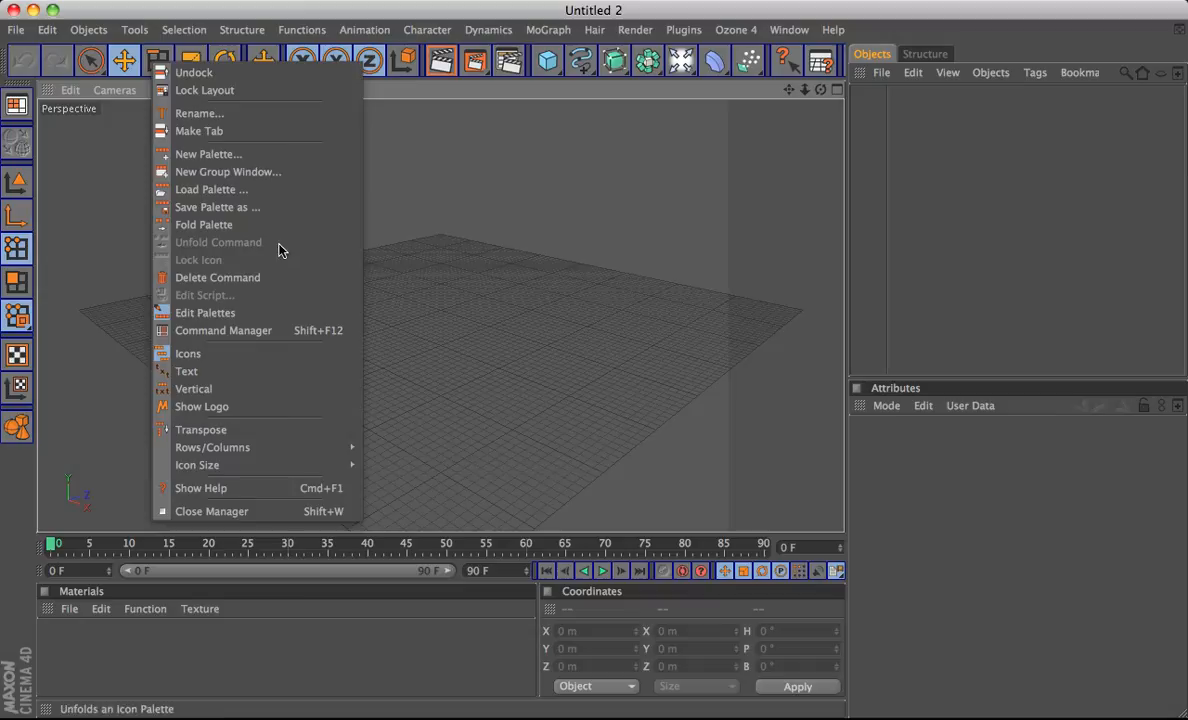
mouse_move(206, 277)
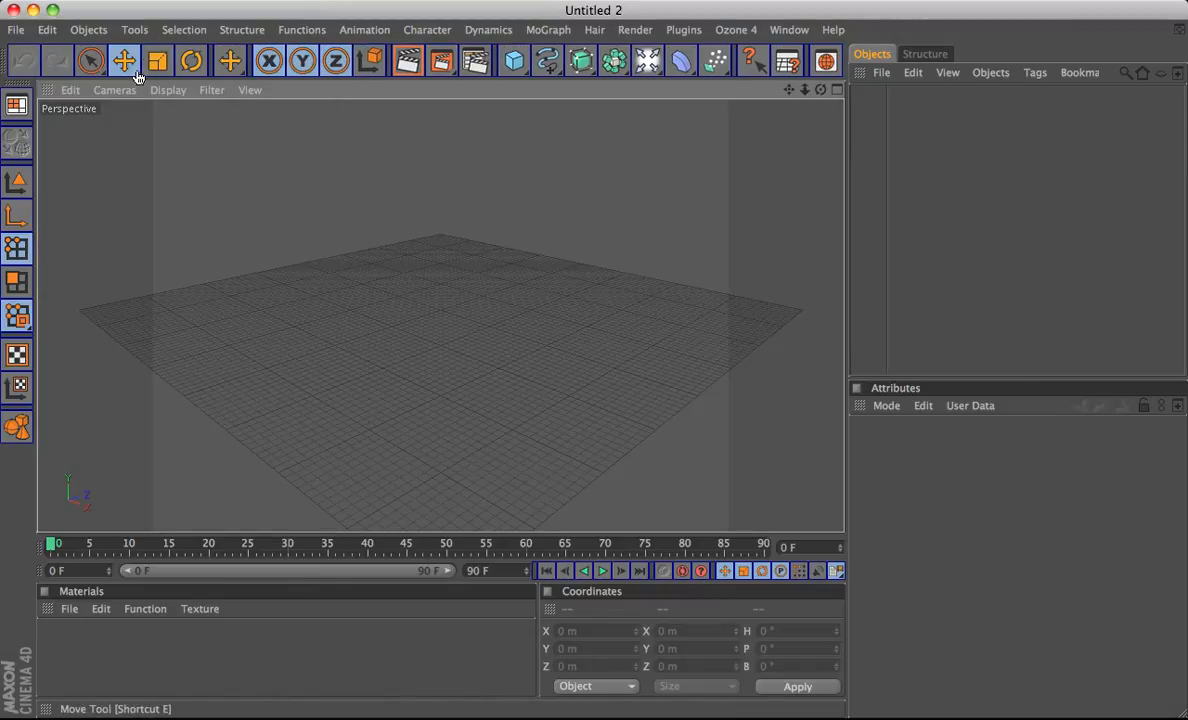
- Switch the left command palette from Text to Icons display via its context menu
right_click(17, 247)
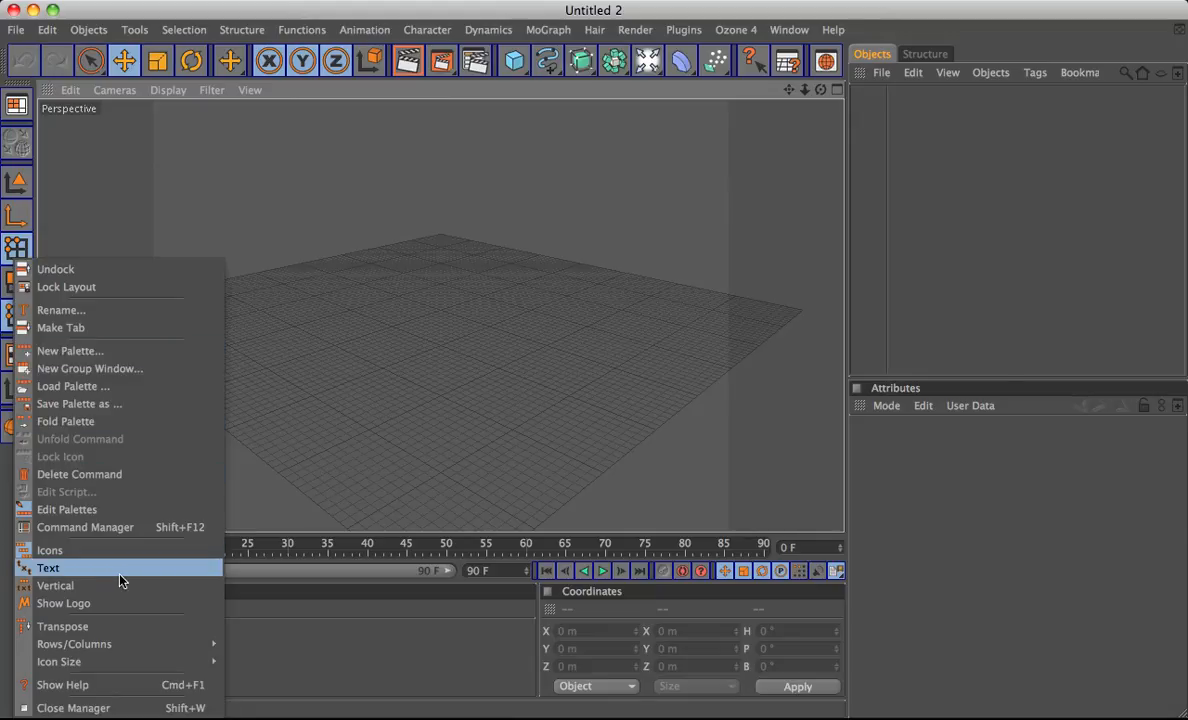
mouse_move(60, 572)
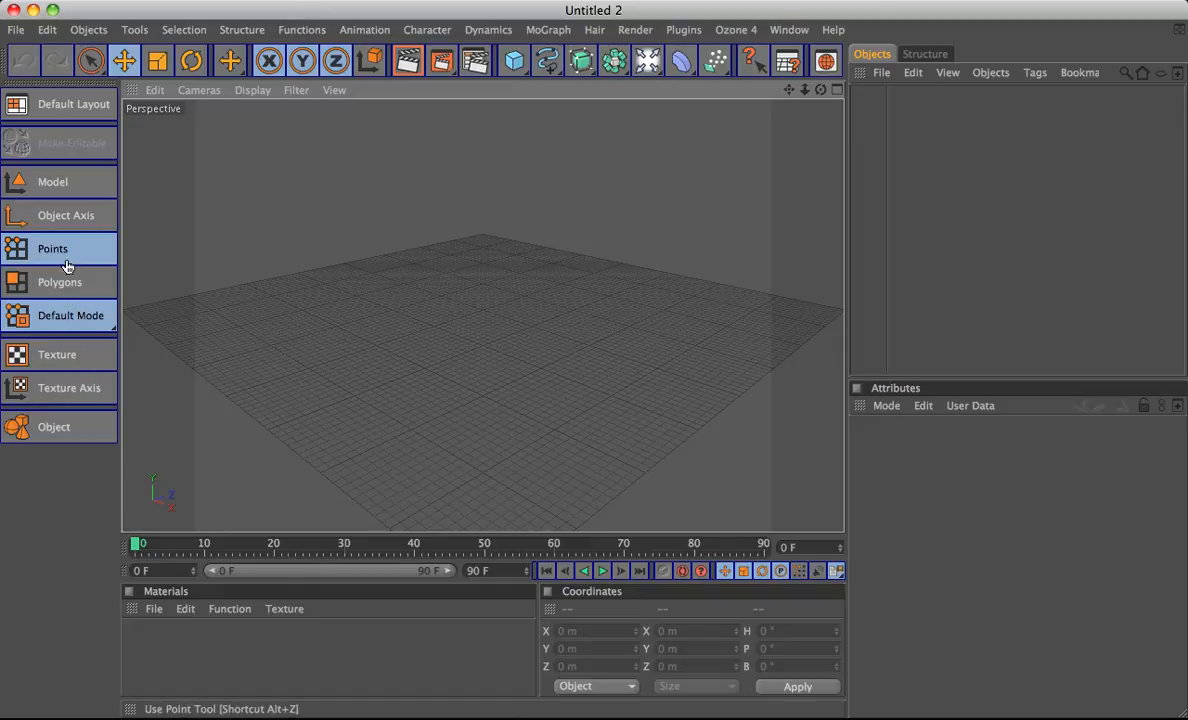
right_click(65, 265)
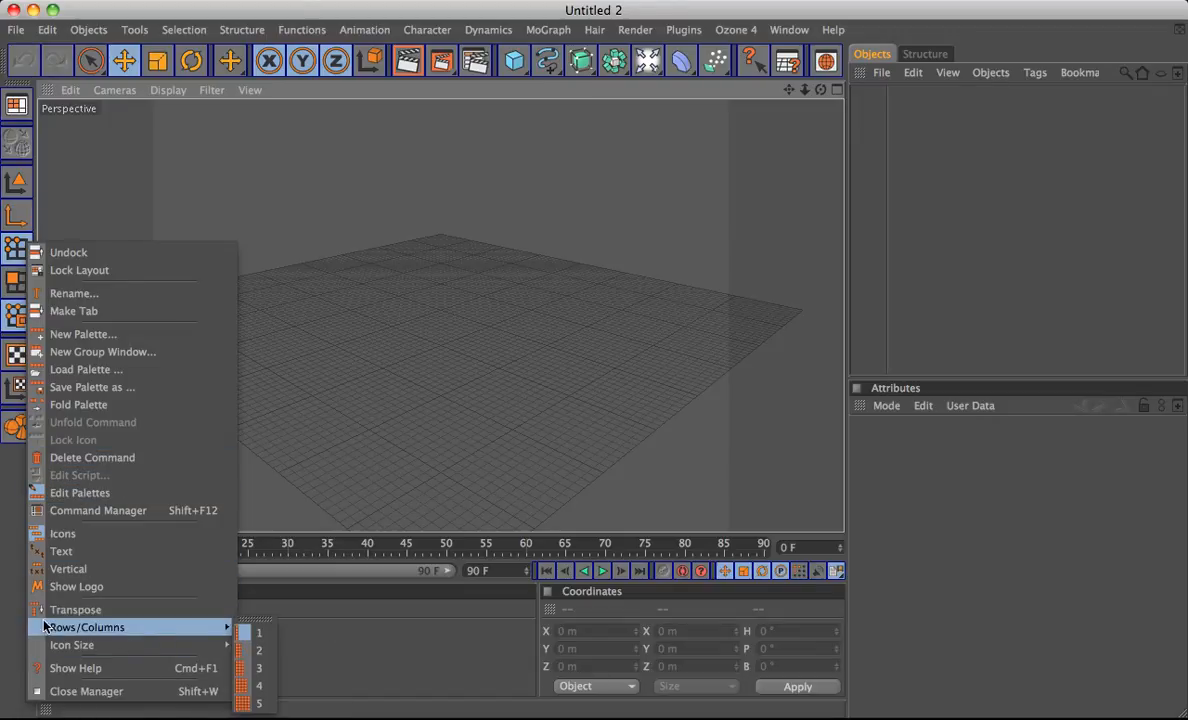
mouse_move(72, 609)
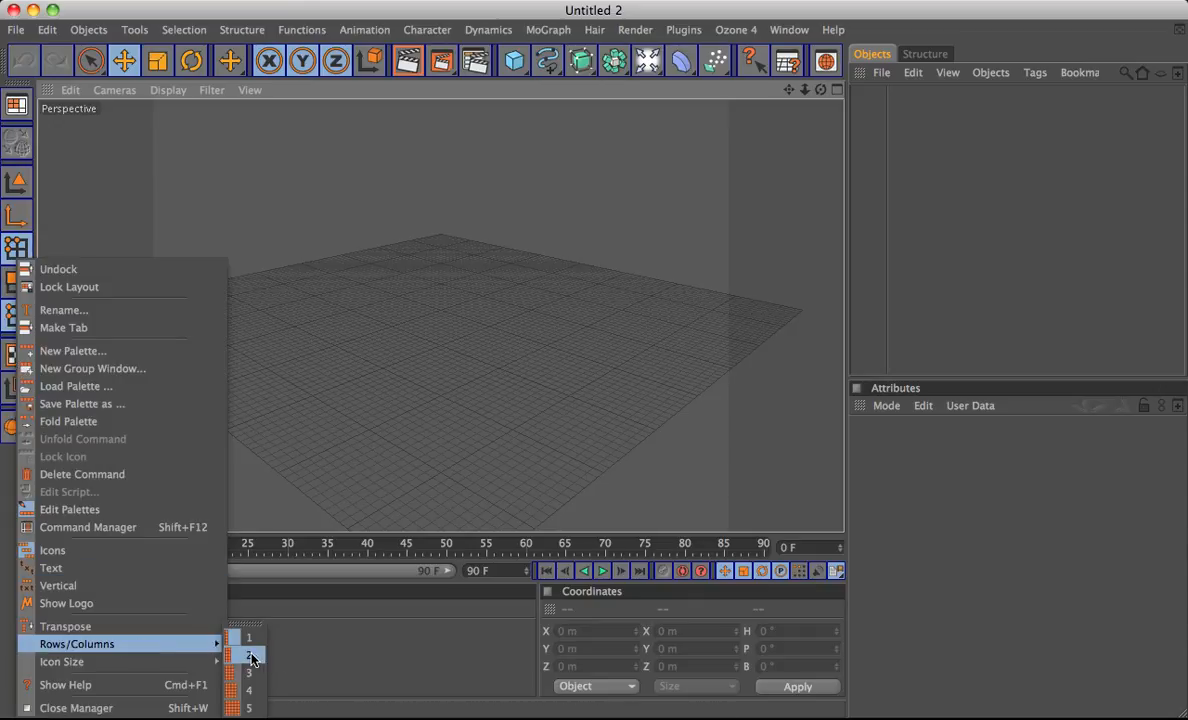
- Set the left palette to 2 columns, try Original and Medium icon sizes, then close
click(248, 655)
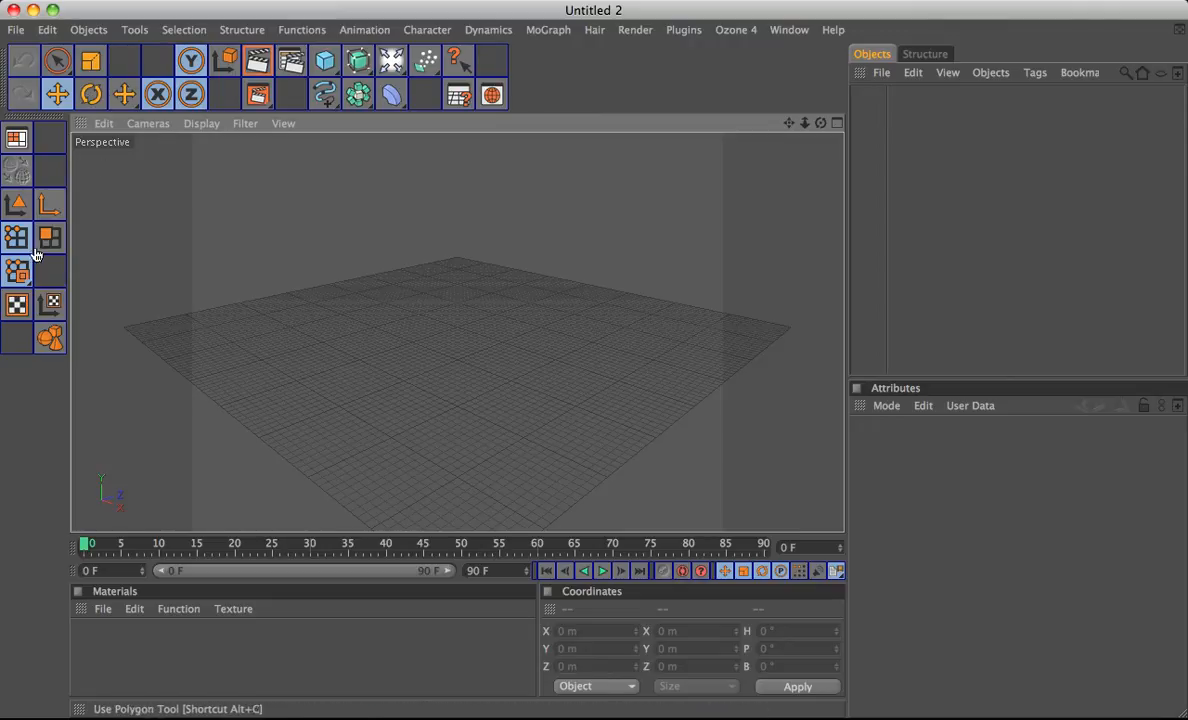
right_click(35, 255)
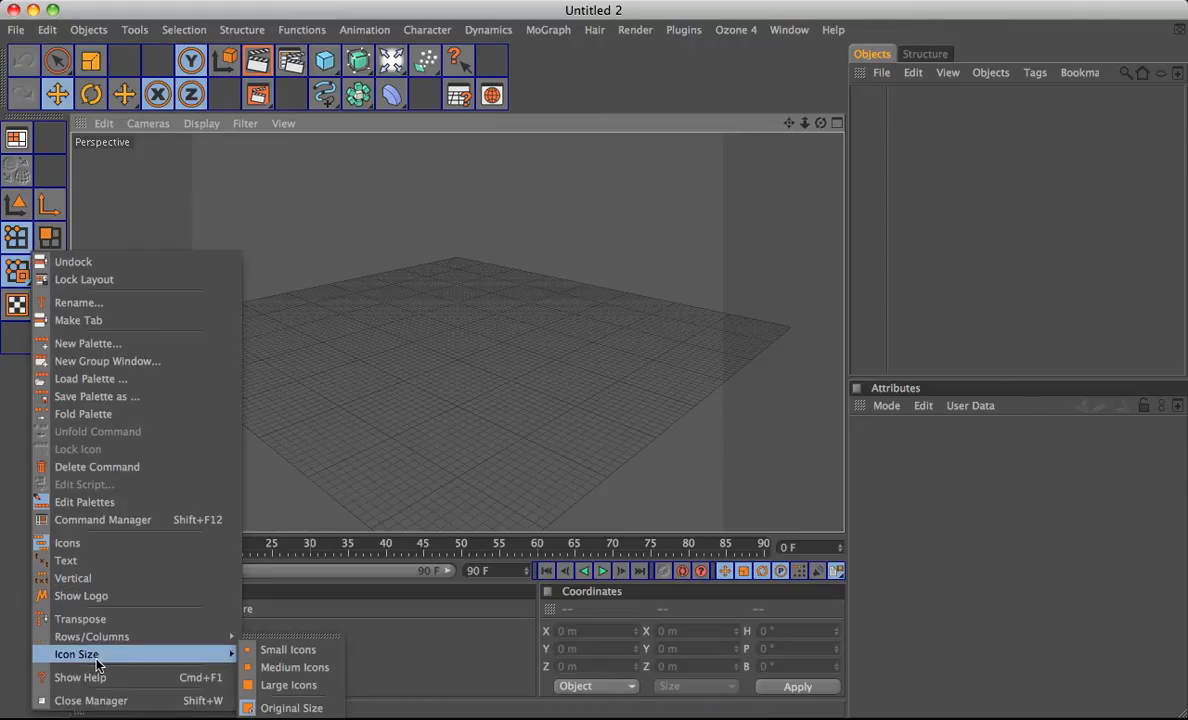
mouse_move(301, 709)
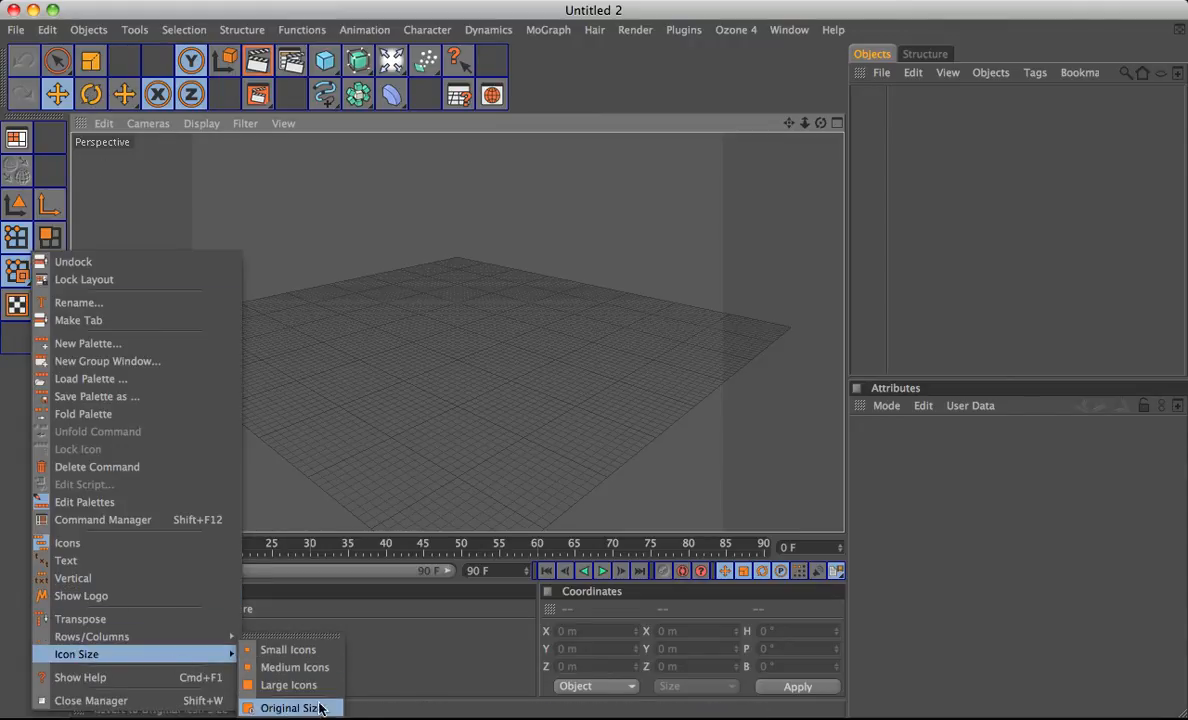
click(300, 708)
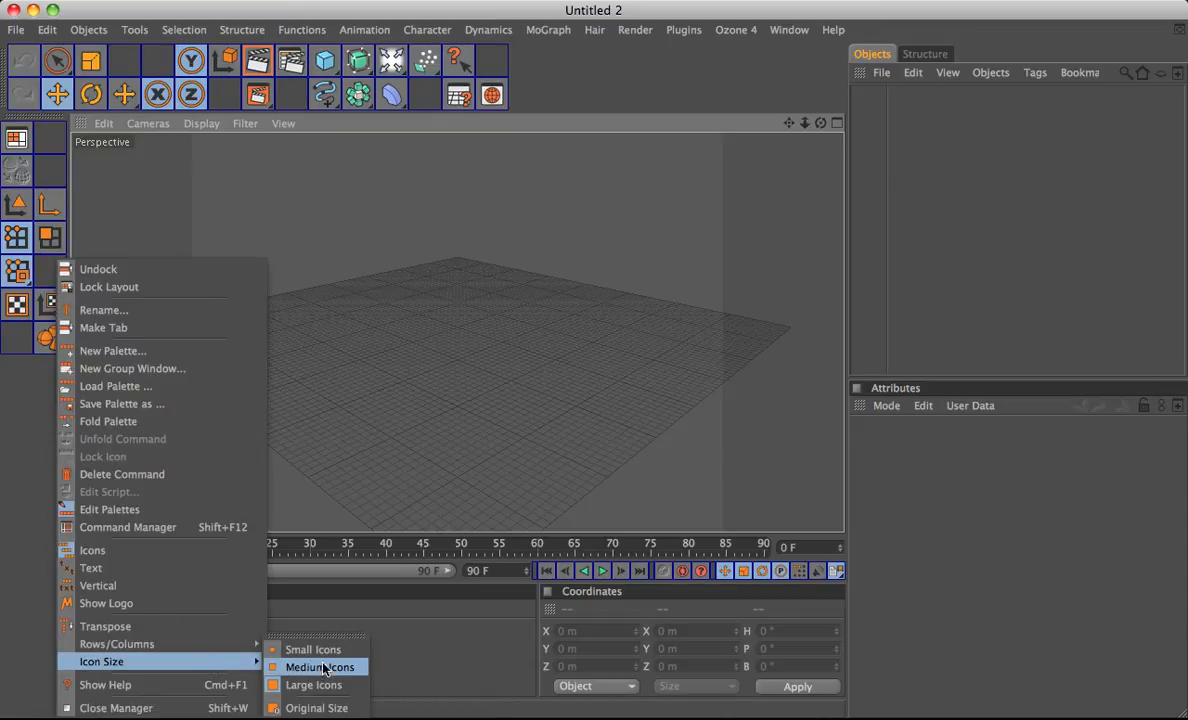
click(320, 666)
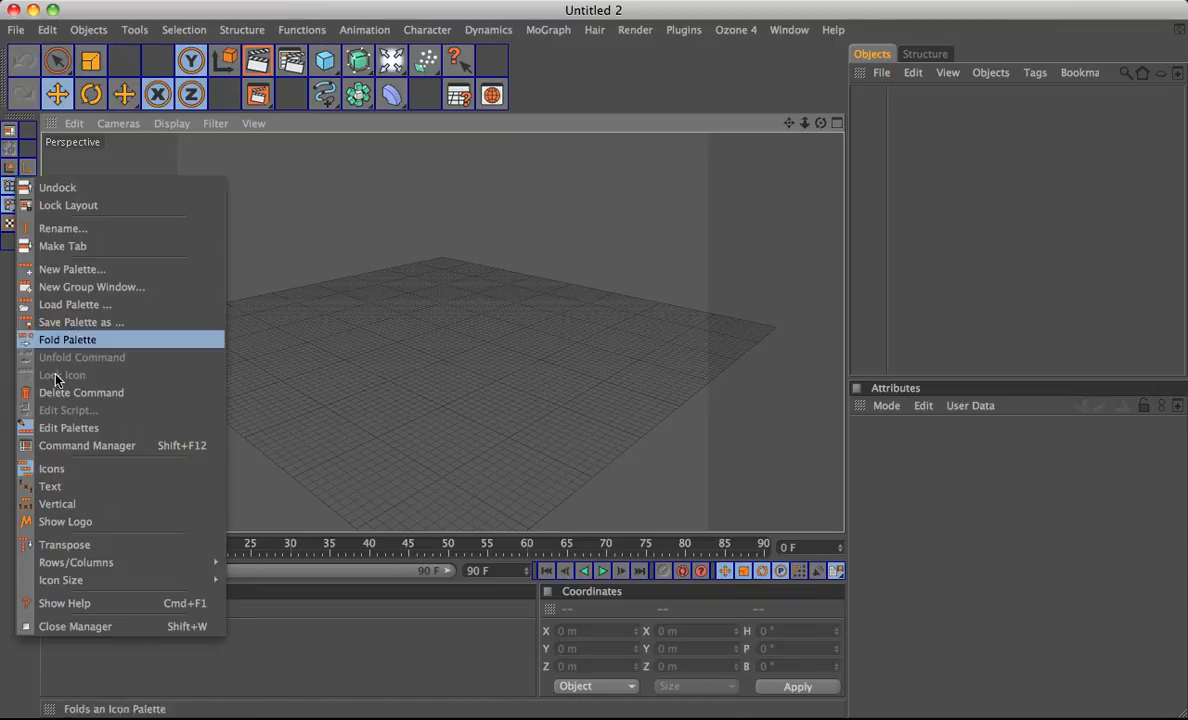
click(67, 339)
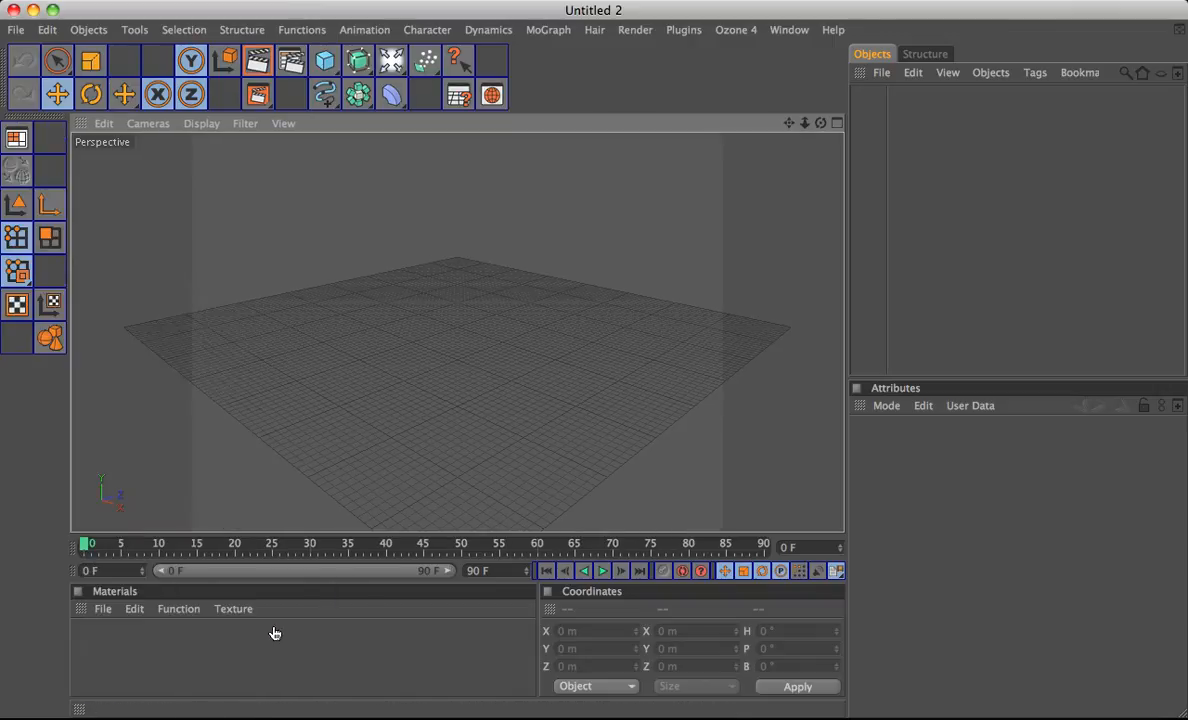
right_click(50, 220)
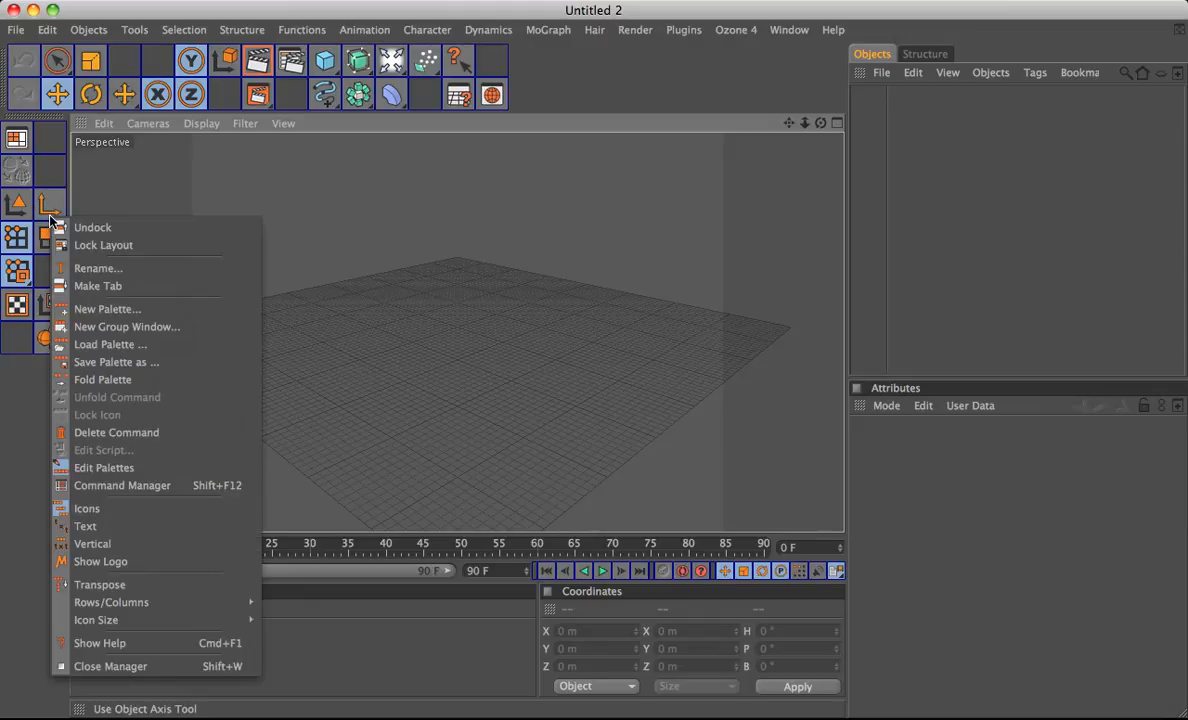
click(180, 447)
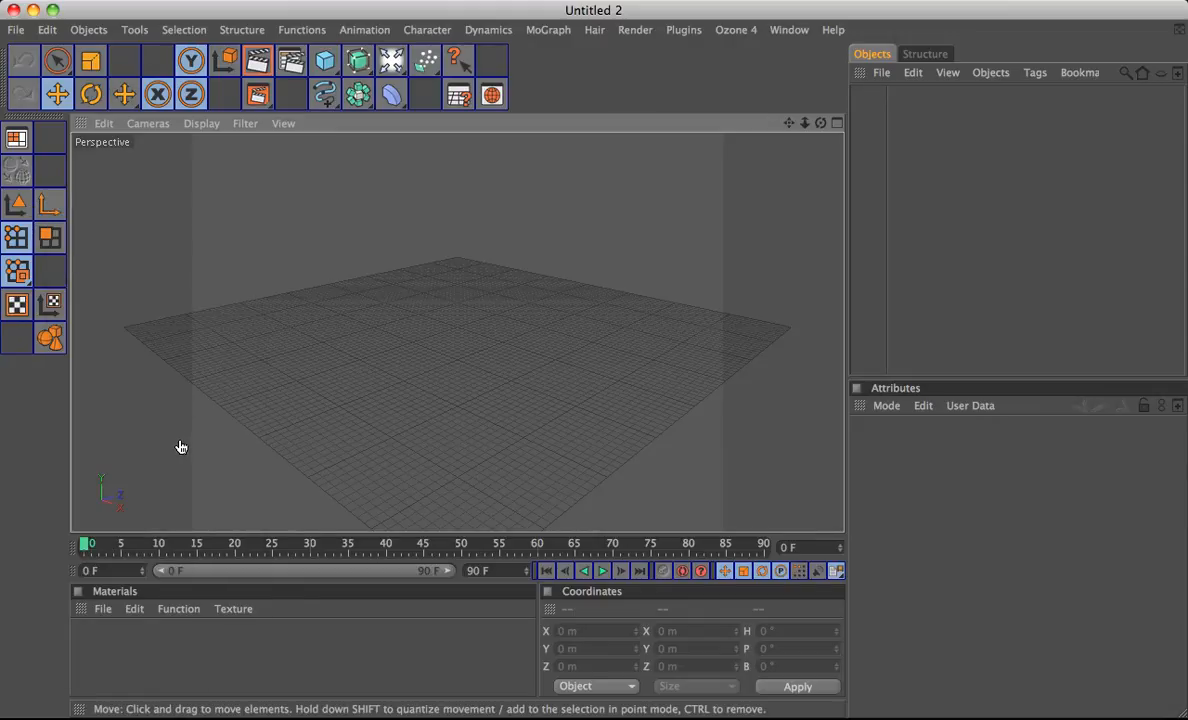
mouse_move(72, 301)
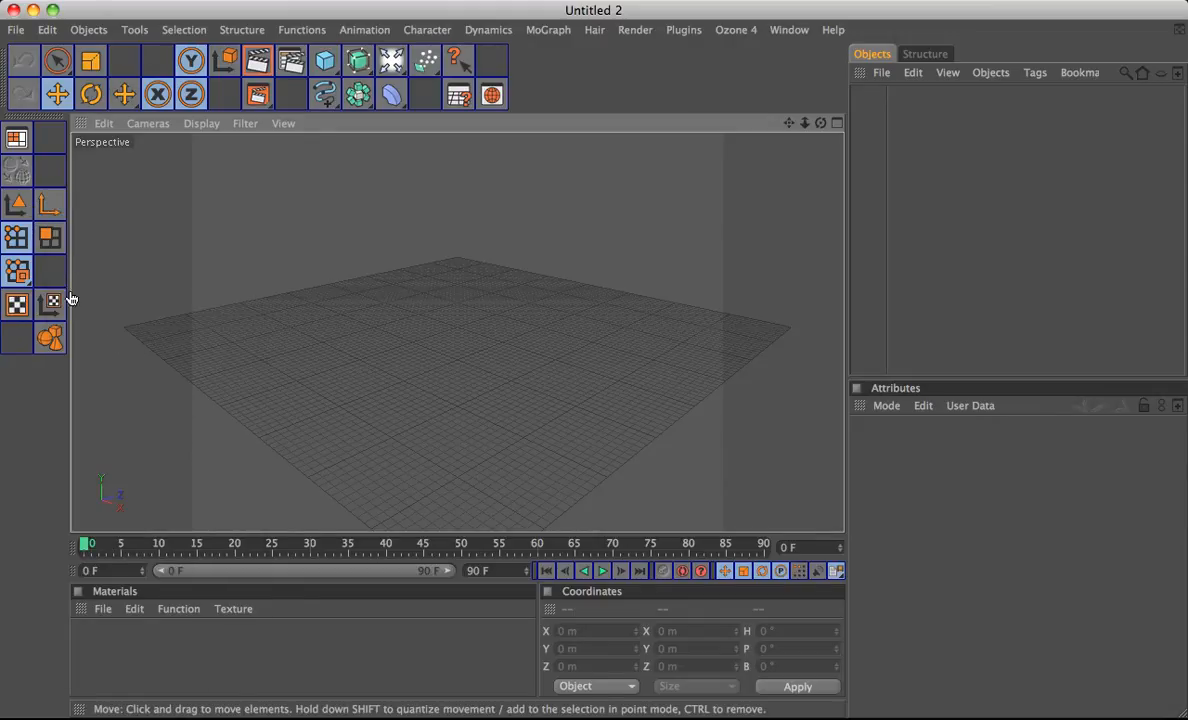
- Browse the Structure menu, then open Command Manager from the top palette's context menu
click(242, 29)
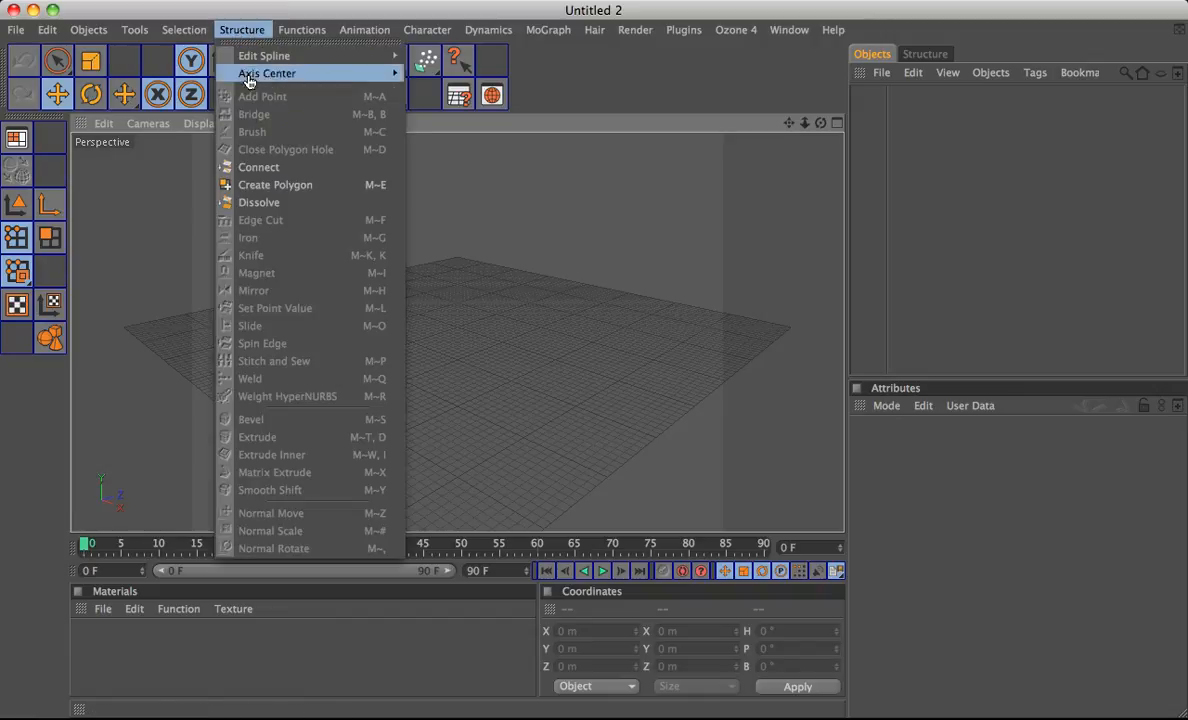
mouse_move(286, 167)
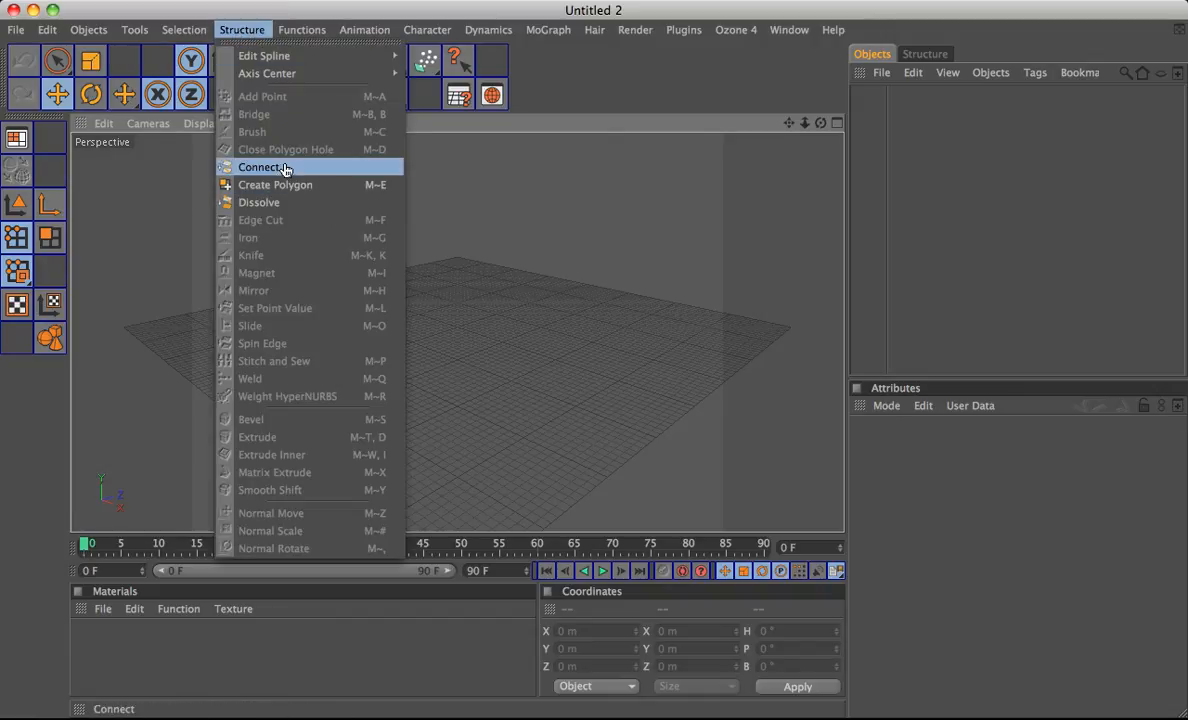
mouse_move(223, 29)
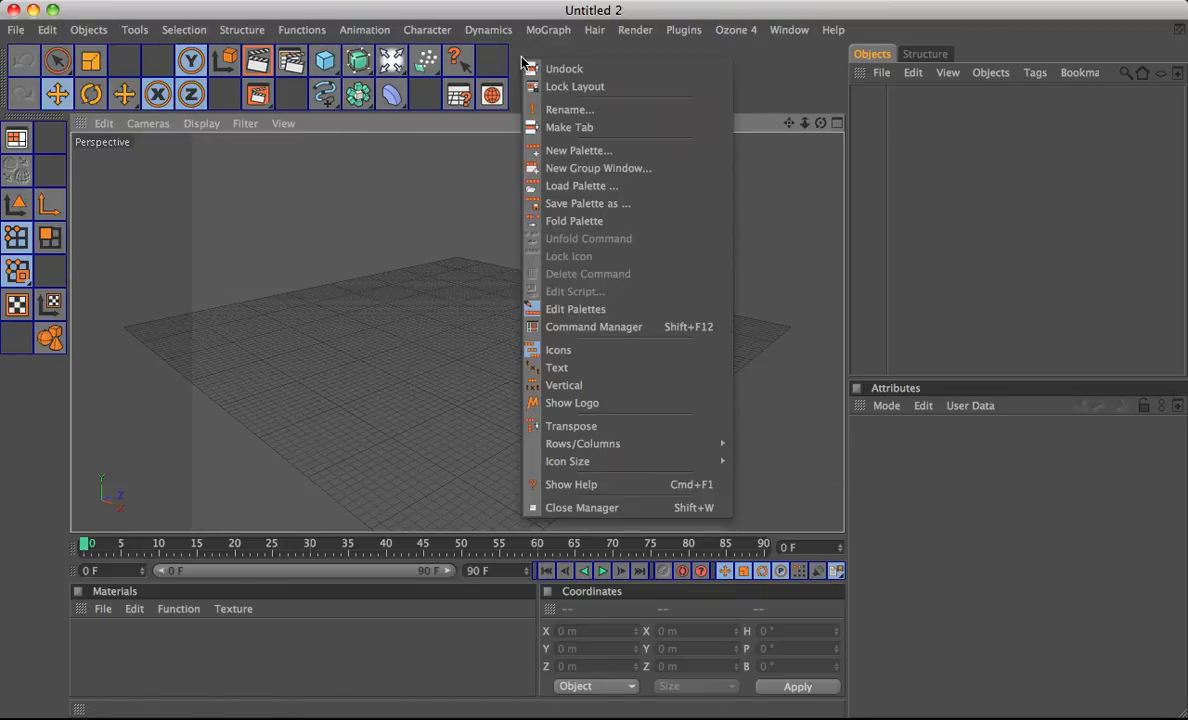
mouse_move(665, 338)
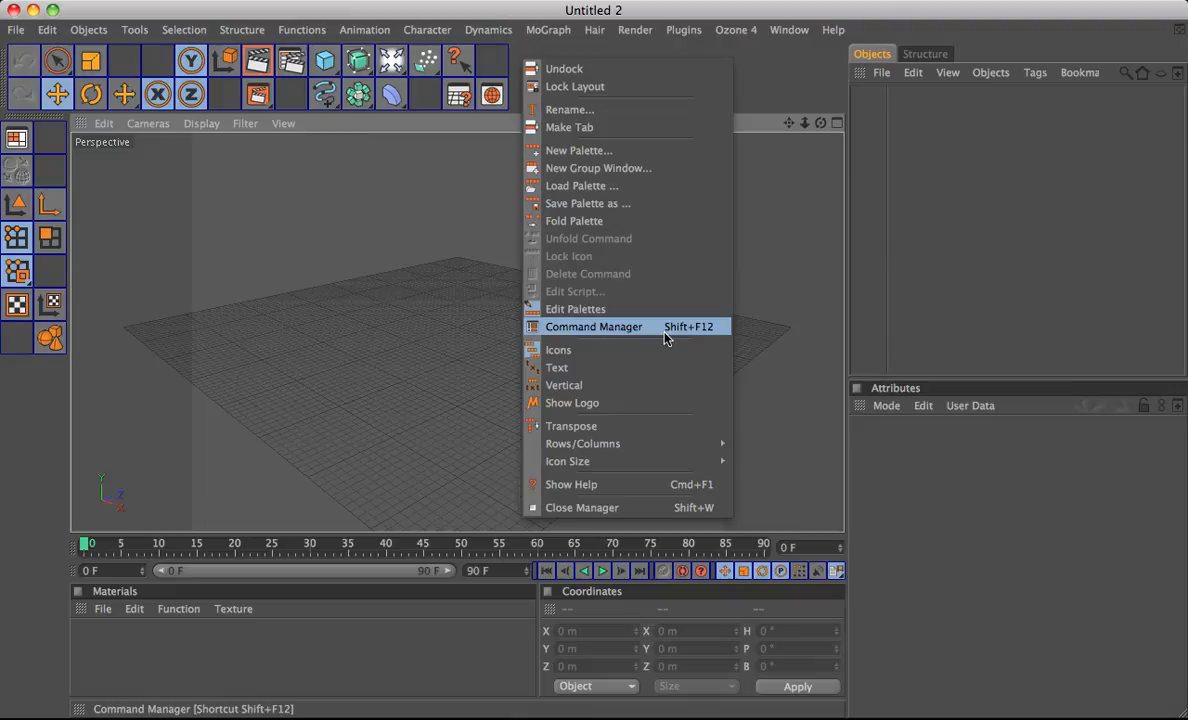
click(594, 326)
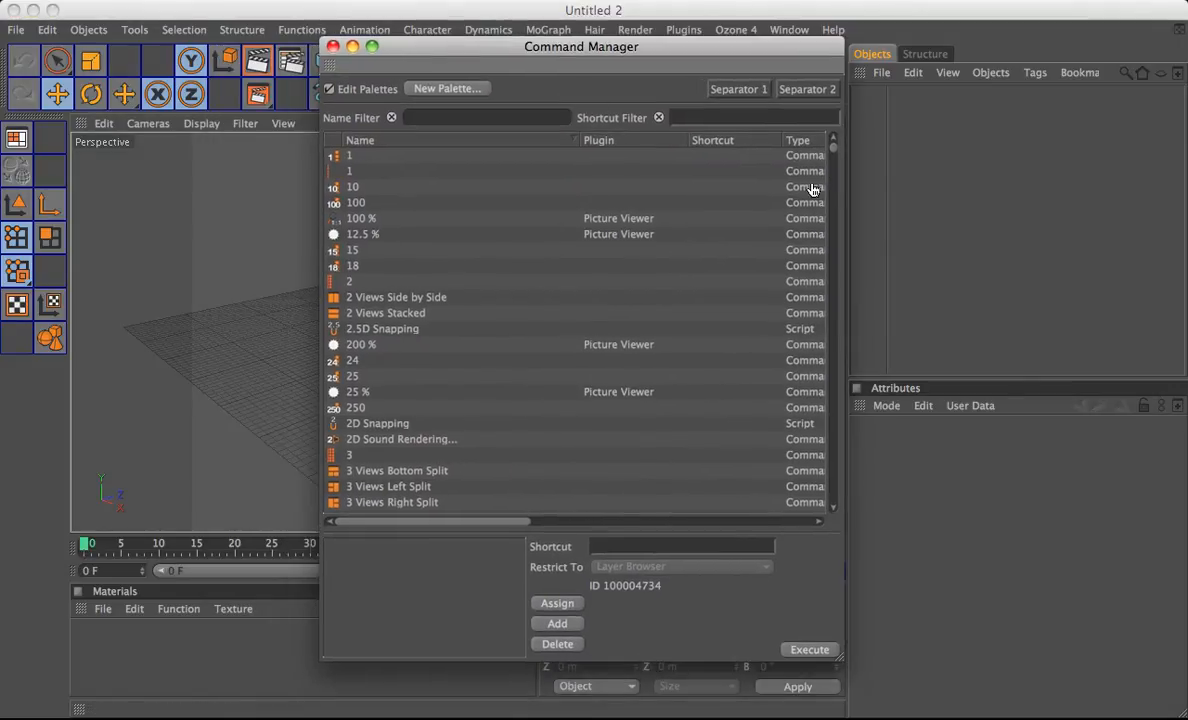
- Scroll through the command list and drag the Command Manager window rightward
scroll(down, 3)
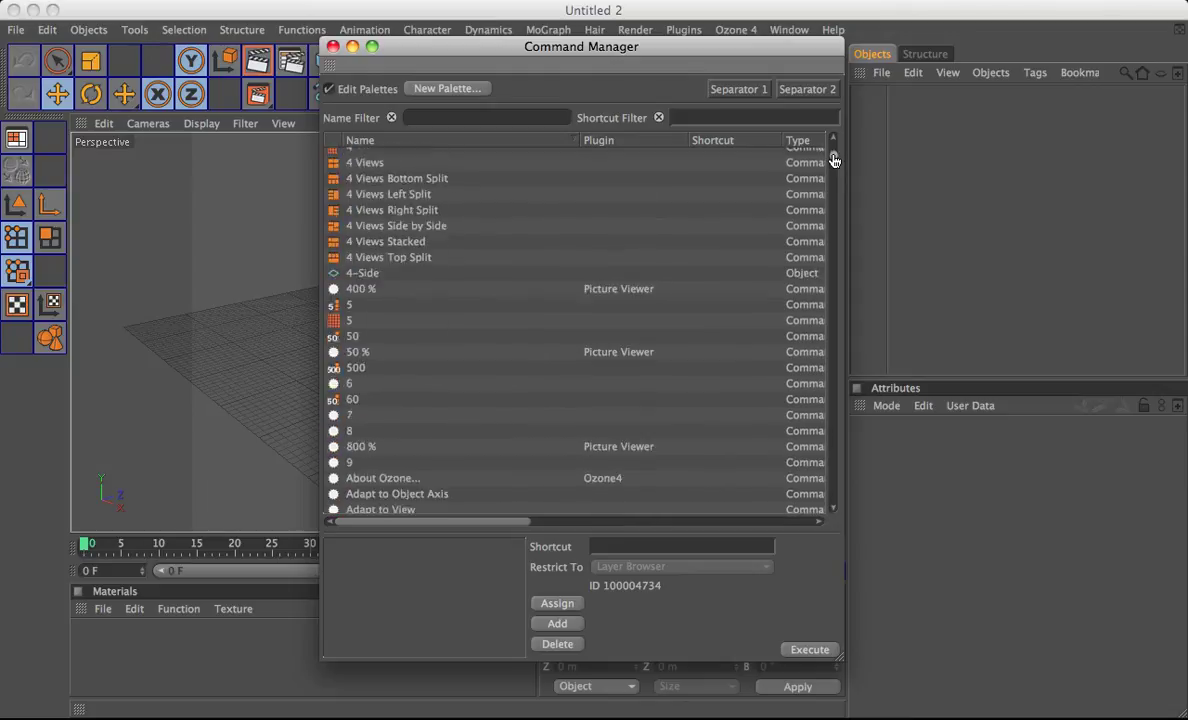
scroll(down, 3)
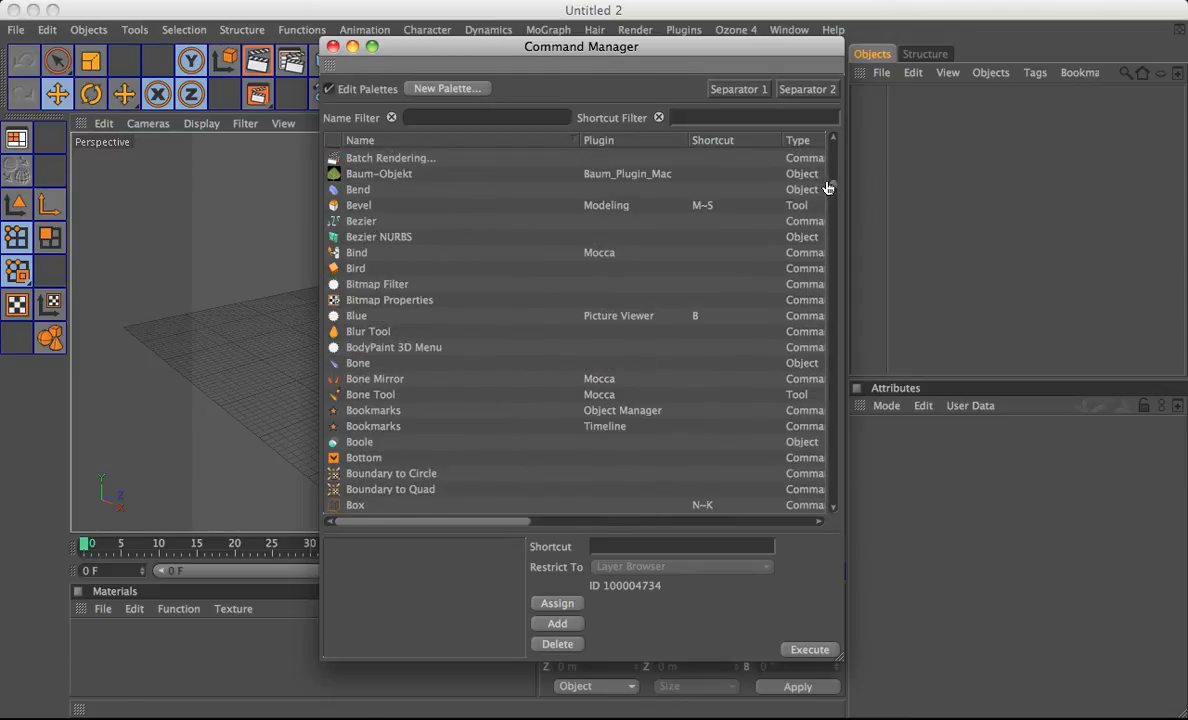
scroll(down, 3)
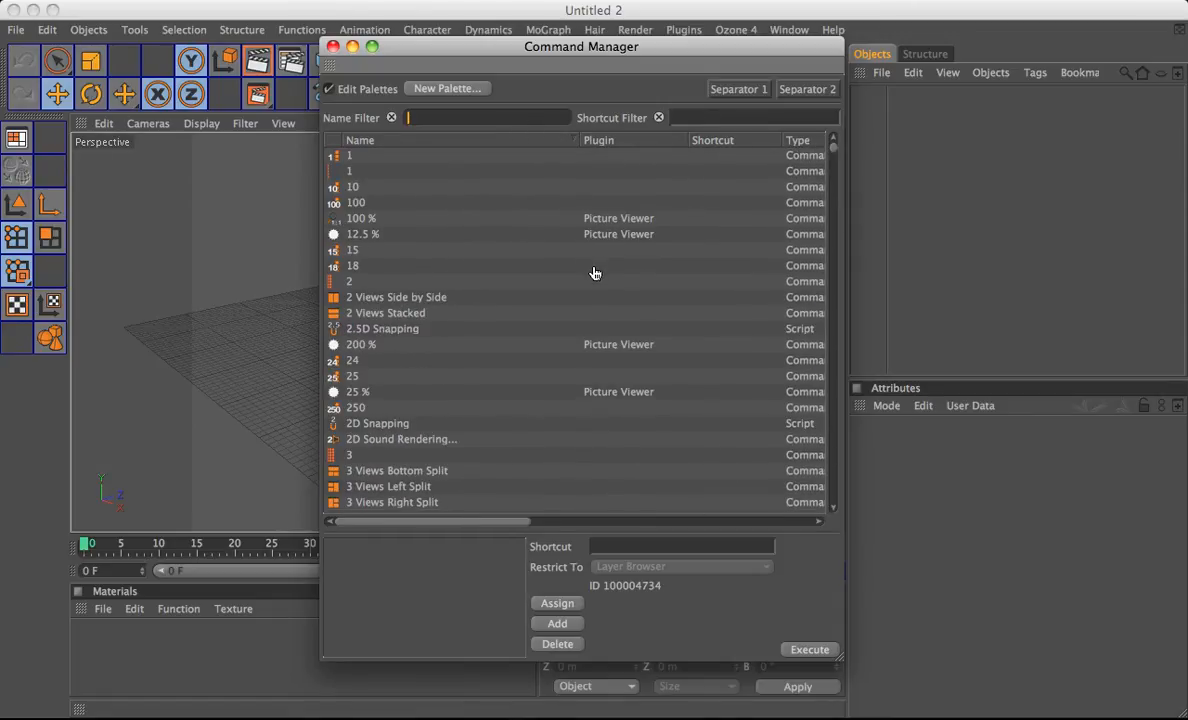
mouse_move(462, 357)
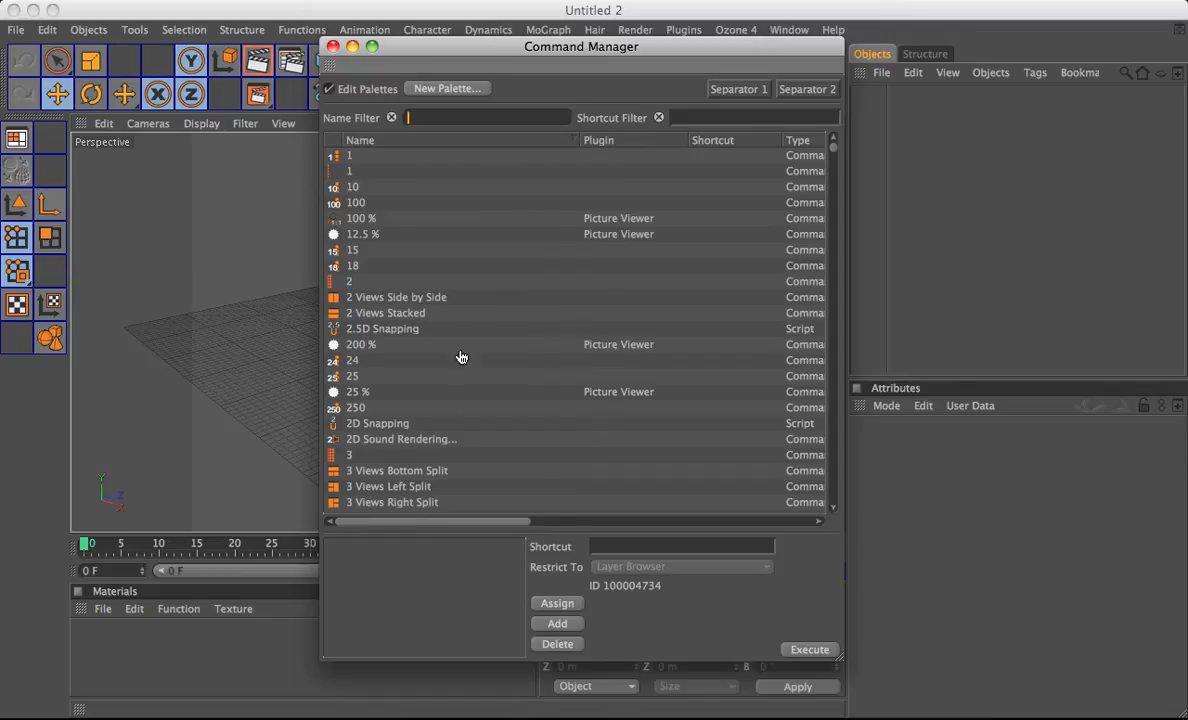
drag(581, 47, 694, 51)
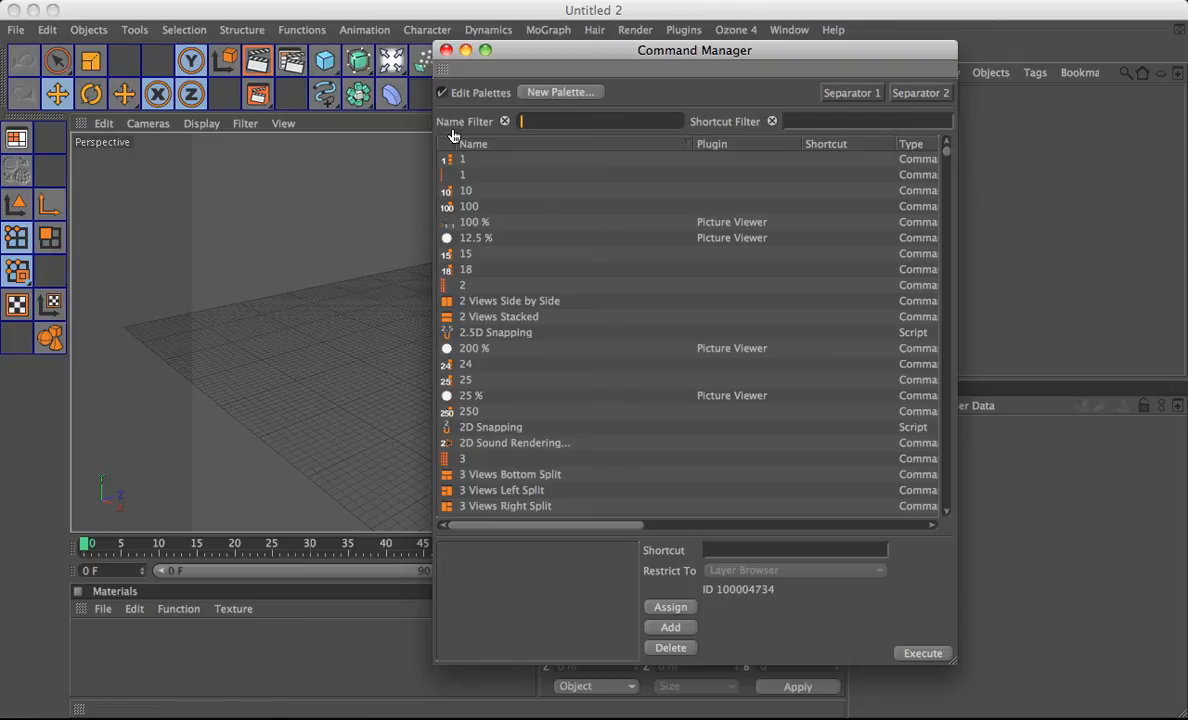
mouse_move(17, 271)
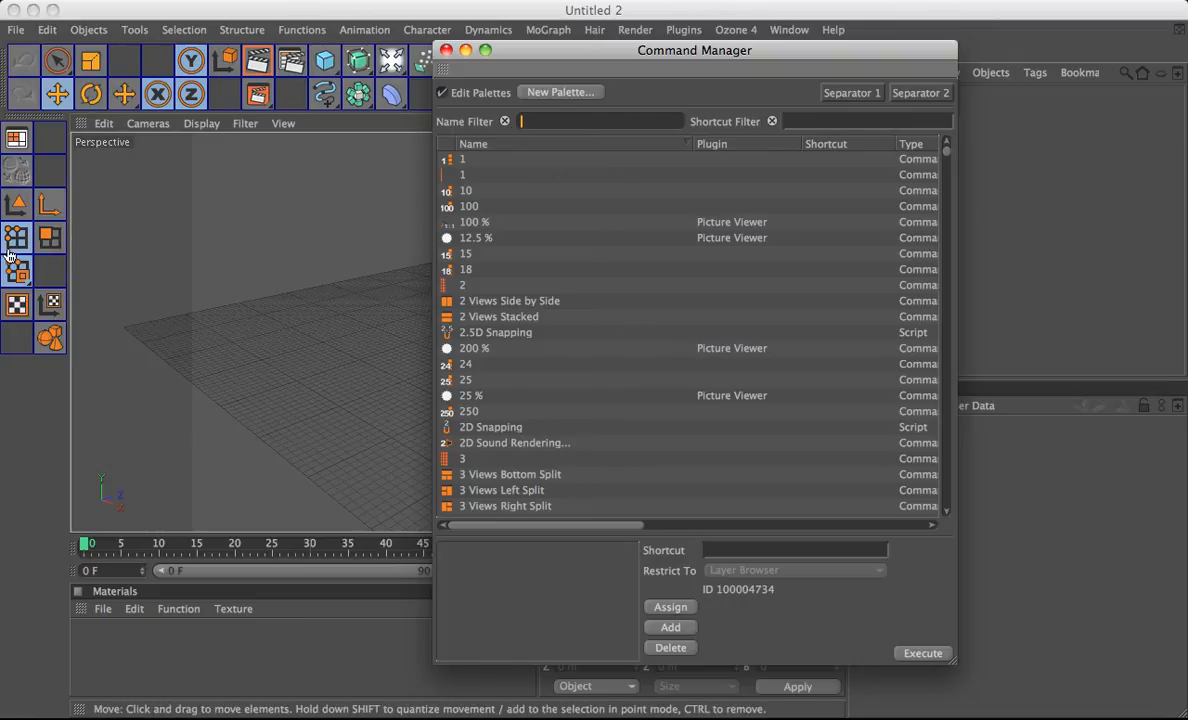
- Filter the Command Manager by 'ed' and drag Edges into the left palette
text(edge)
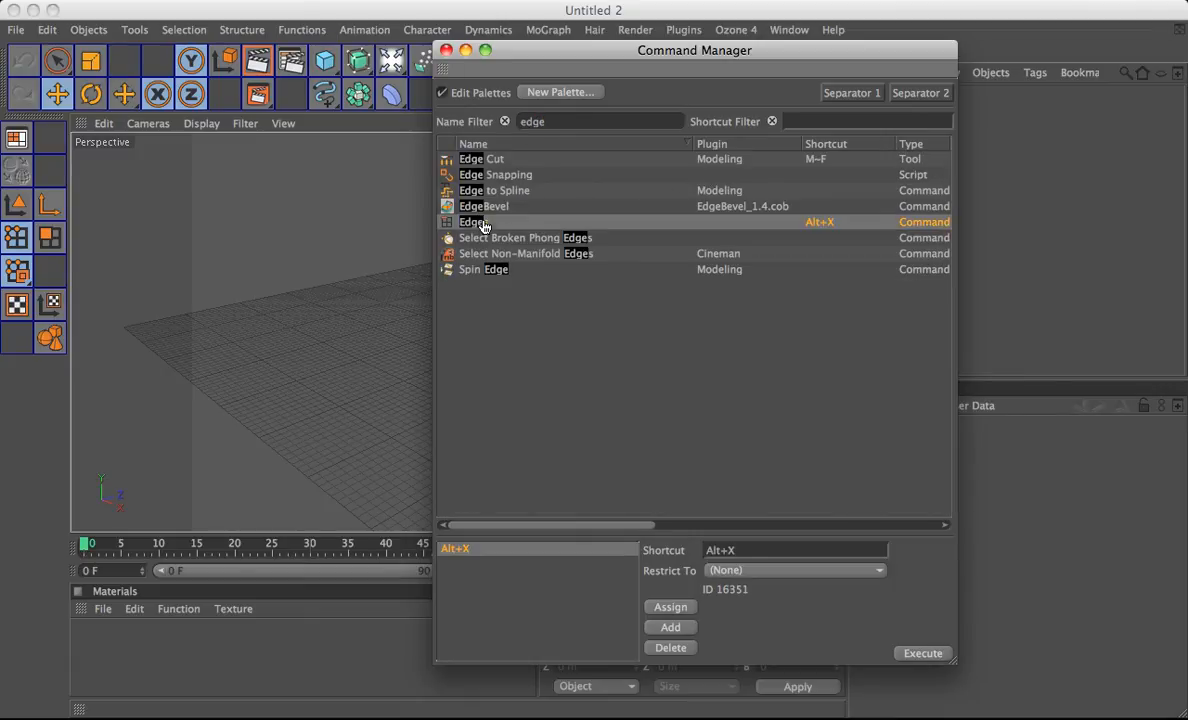
mouse_move(538, 213)
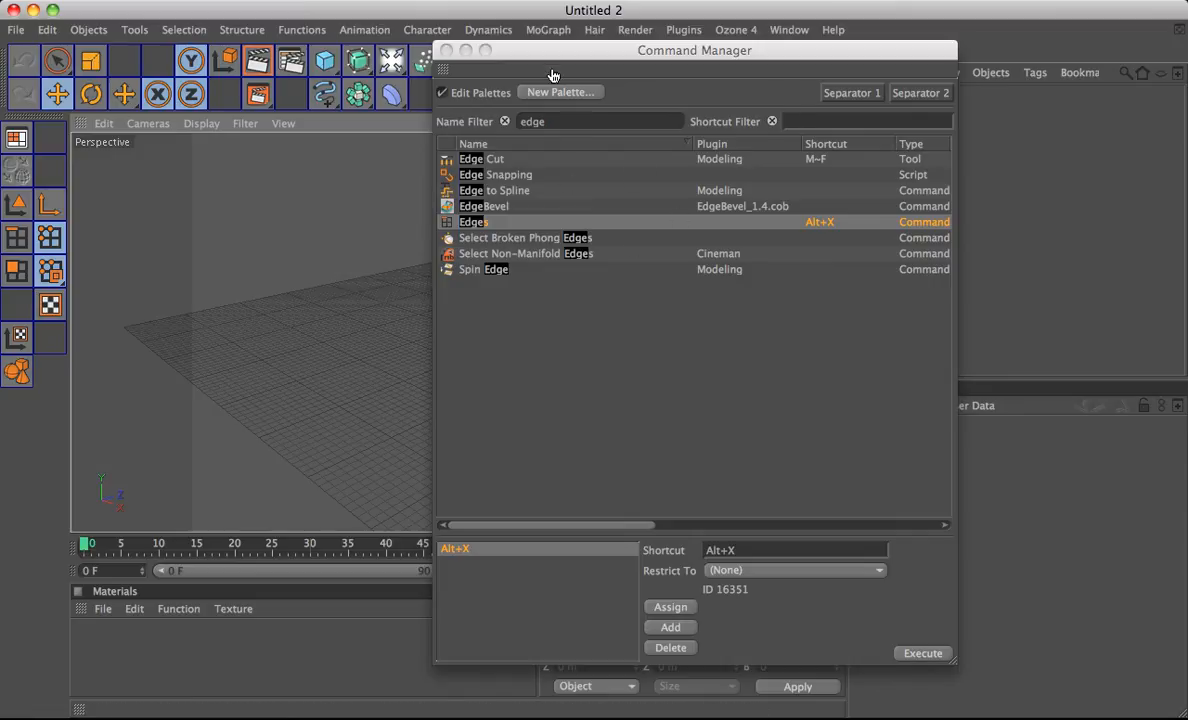
drag(694, 50, 659, 41)
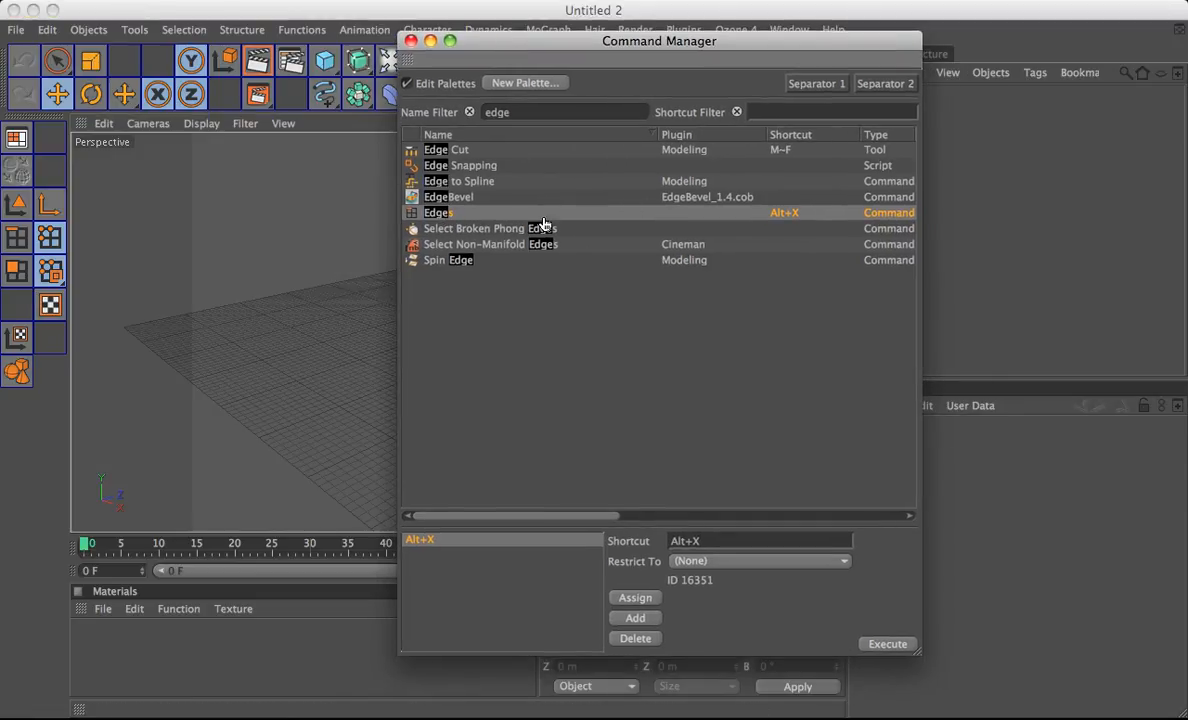
mouse_move(372, 230)
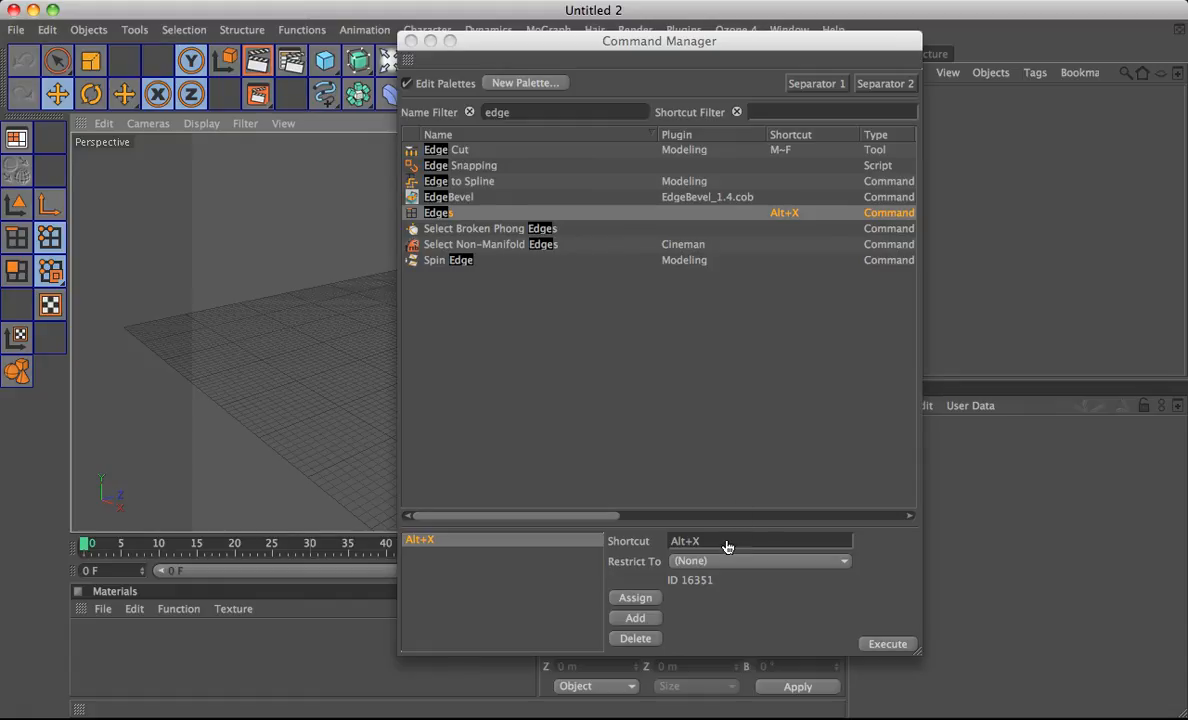
- Check the Edges Alt+X shortcut, then close the Command Manager window
click(729, 541)
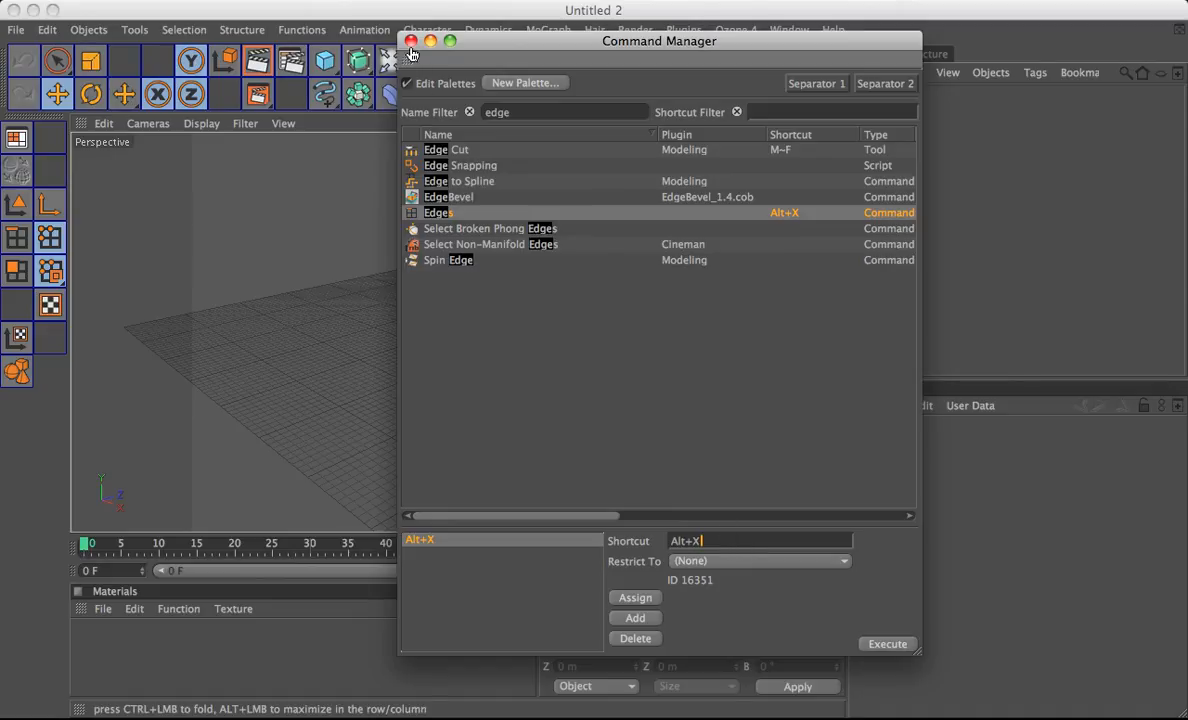
click(428, 40)
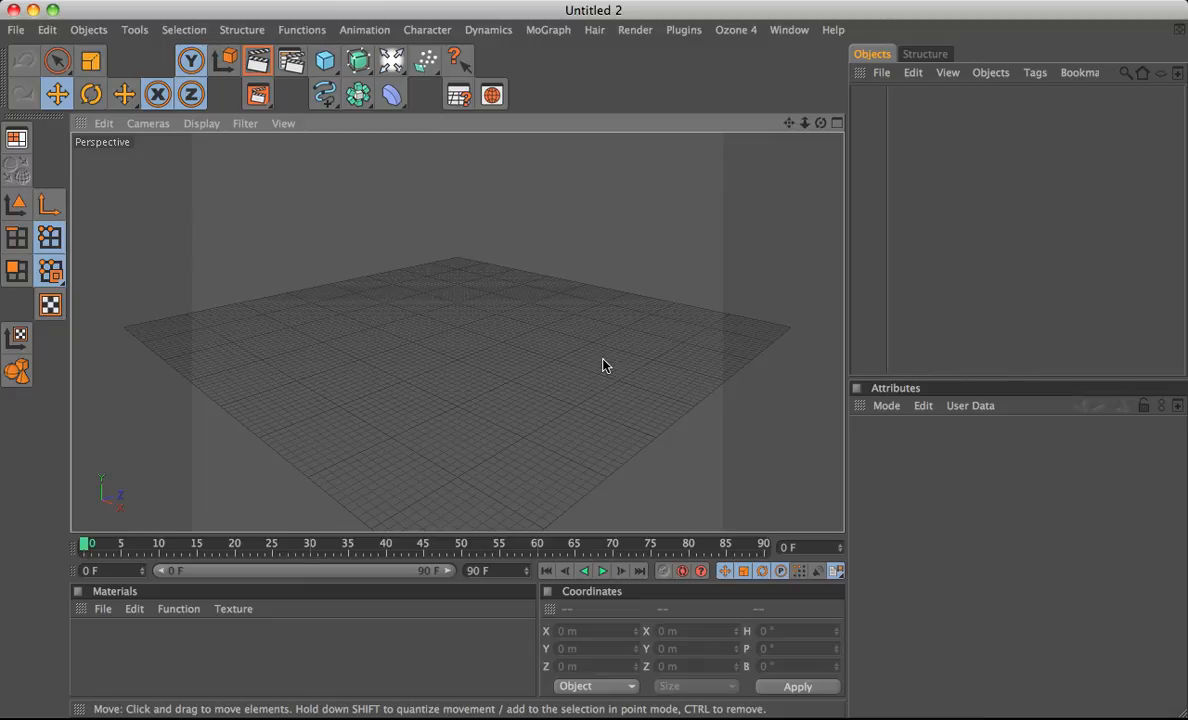
mouse_move(321, 258)
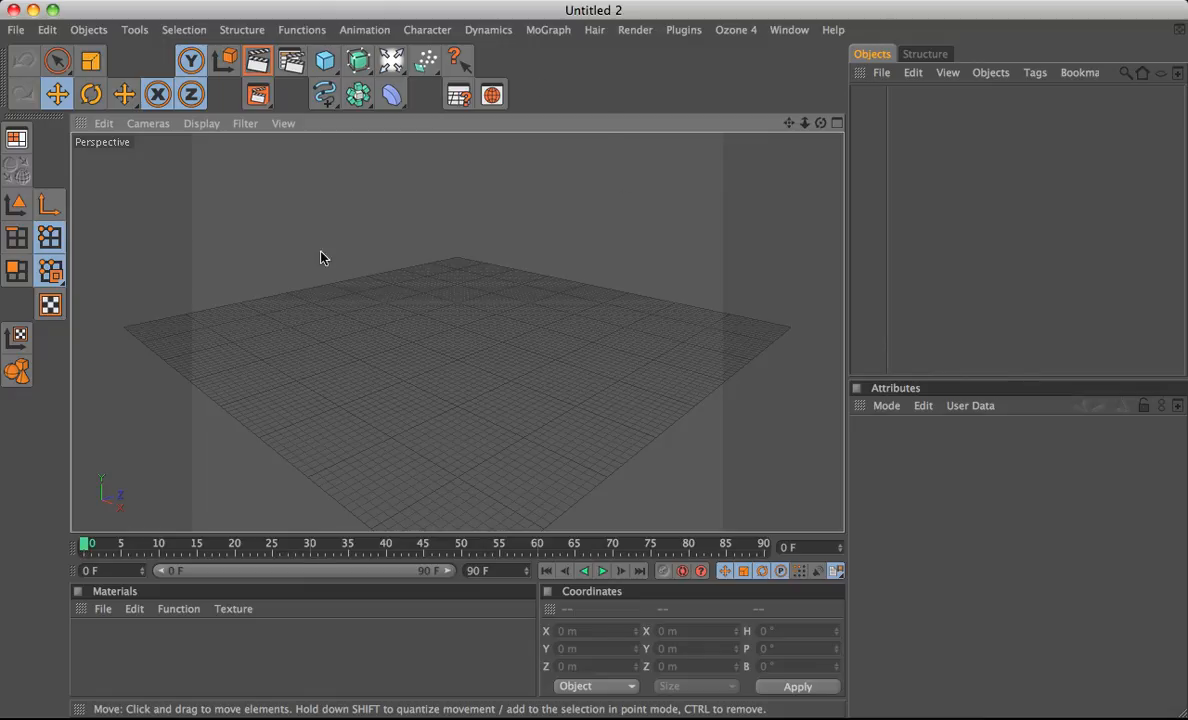
mouse_move(72, 169)
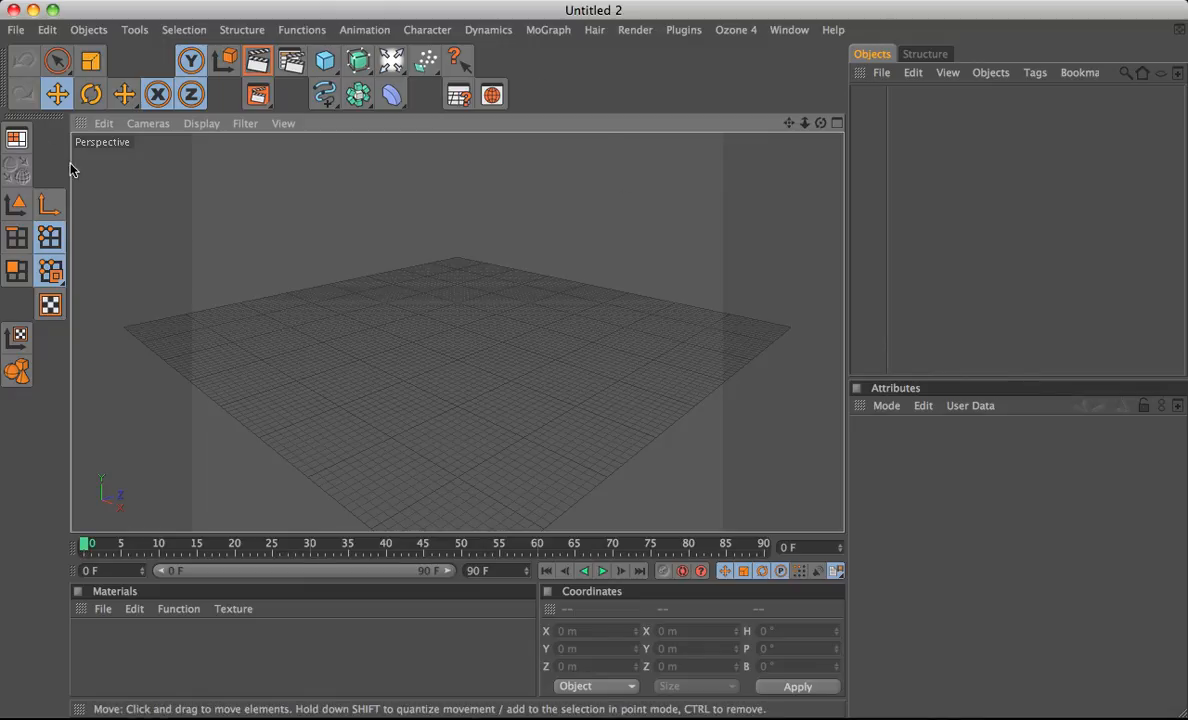
- Reopen the layout switcher and pick another saved layout, restoring single-row palettes
click(12, 137)
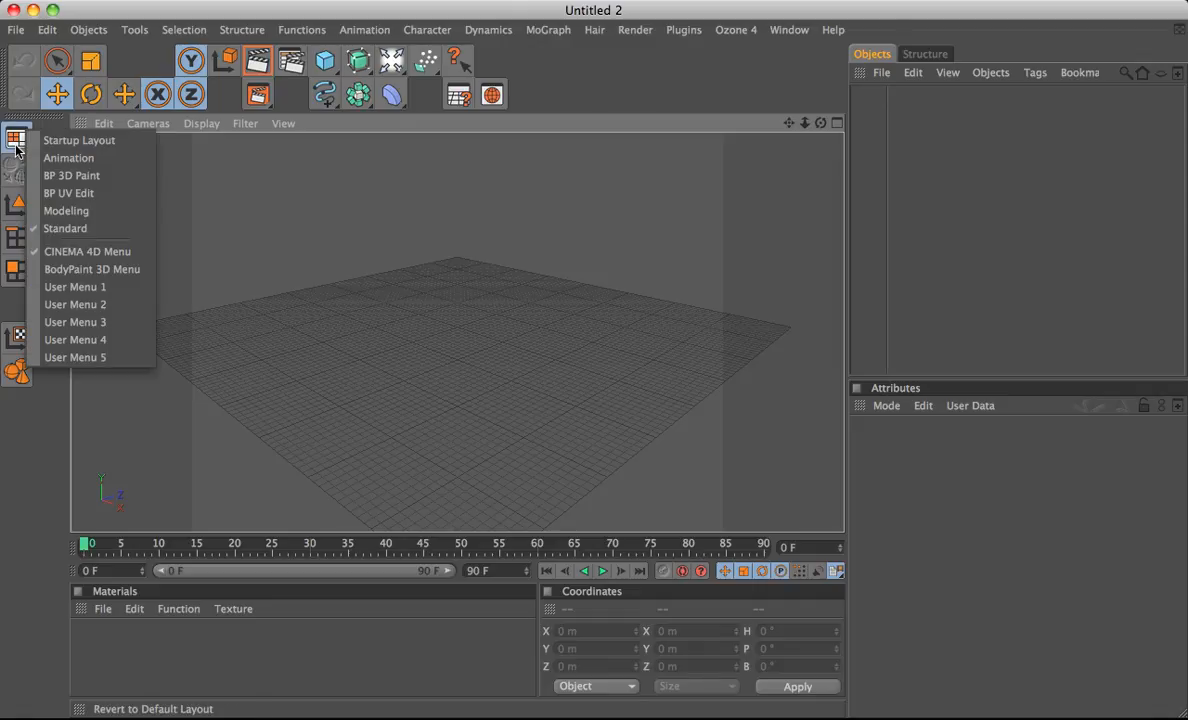
click(14, 137)
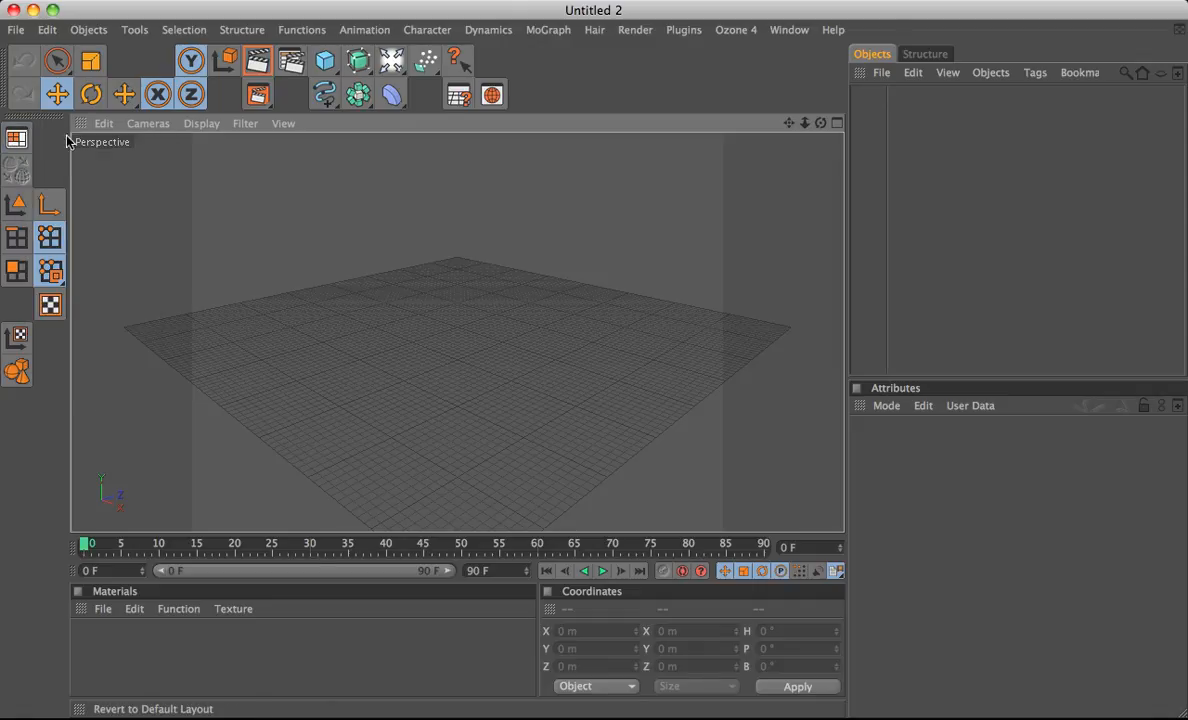
click(11, 135)
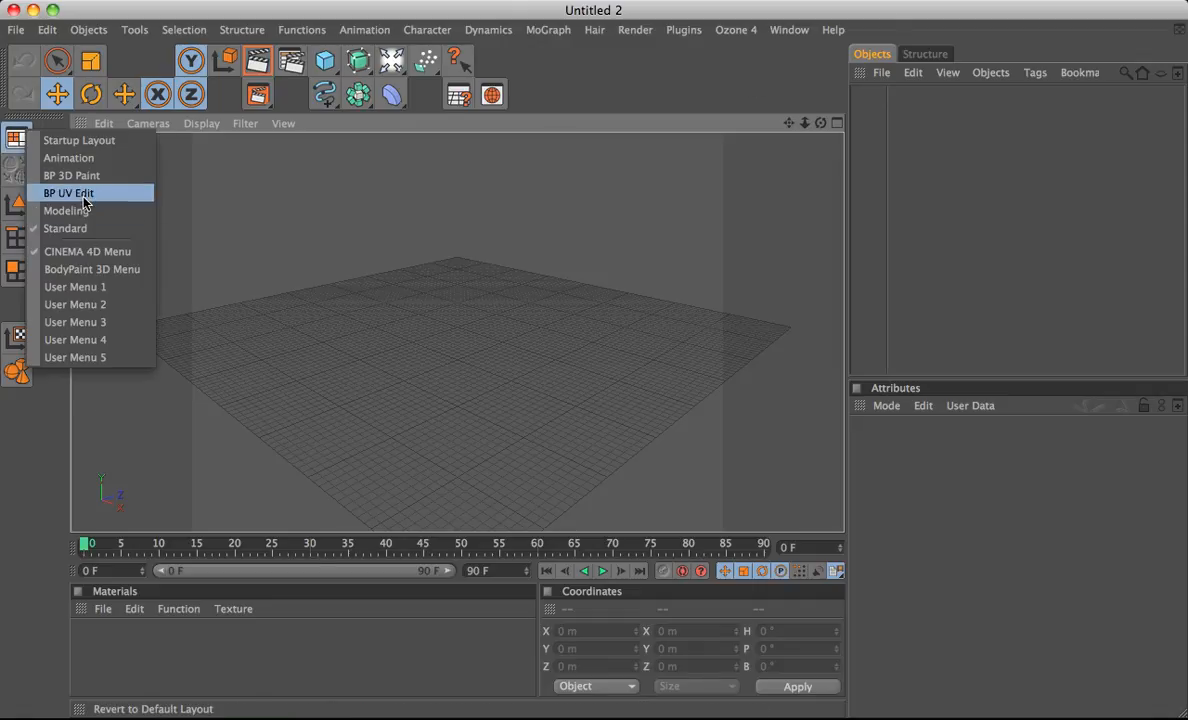
click(68, 193)
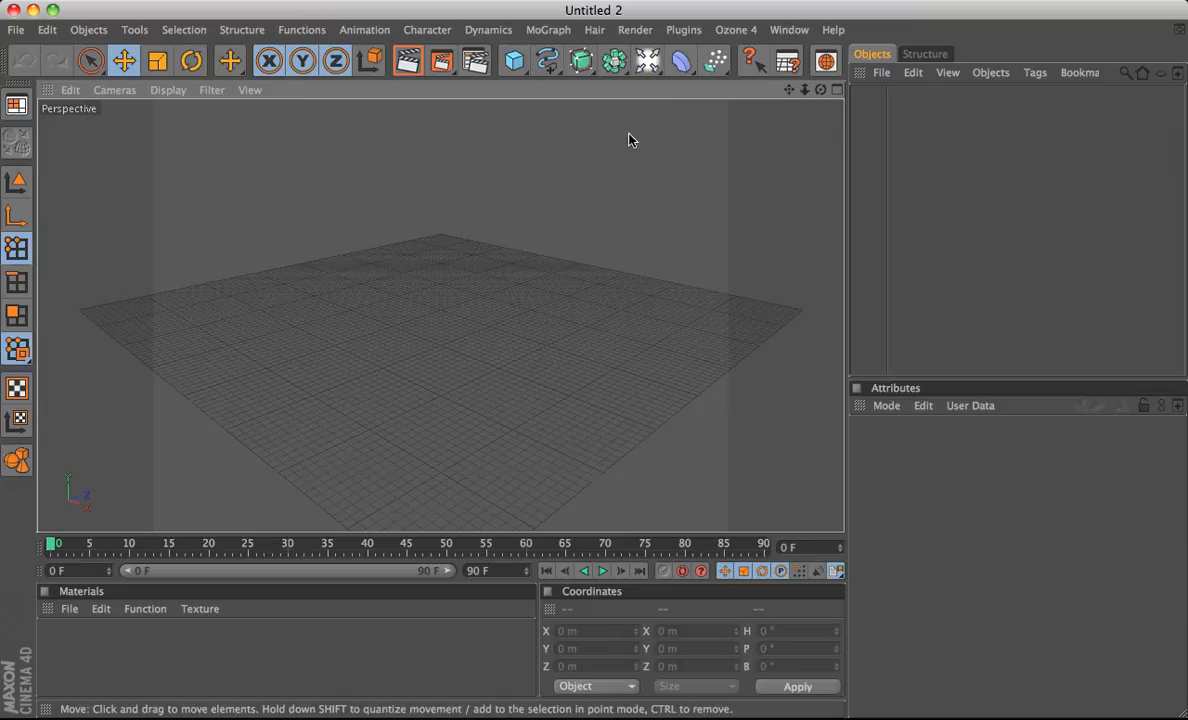
mouse_move(389, 235)
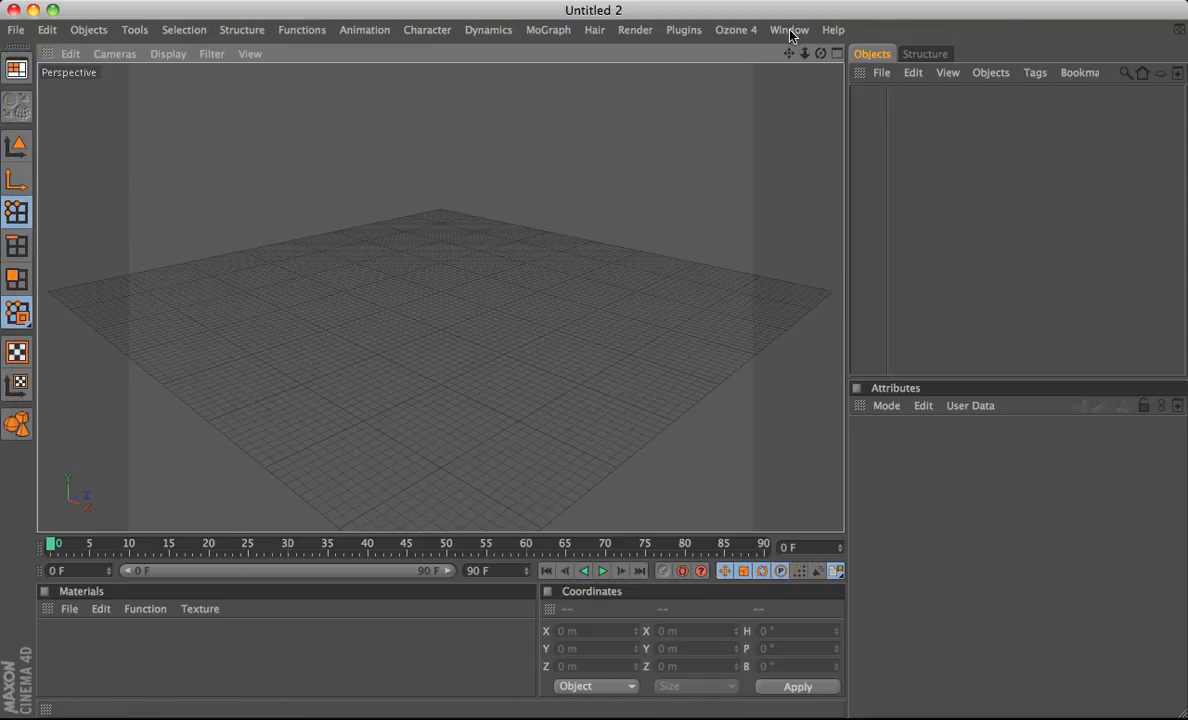
- Save the current palette arrangement via Window > Layout > Save as Startup Layout
click(817, 29)
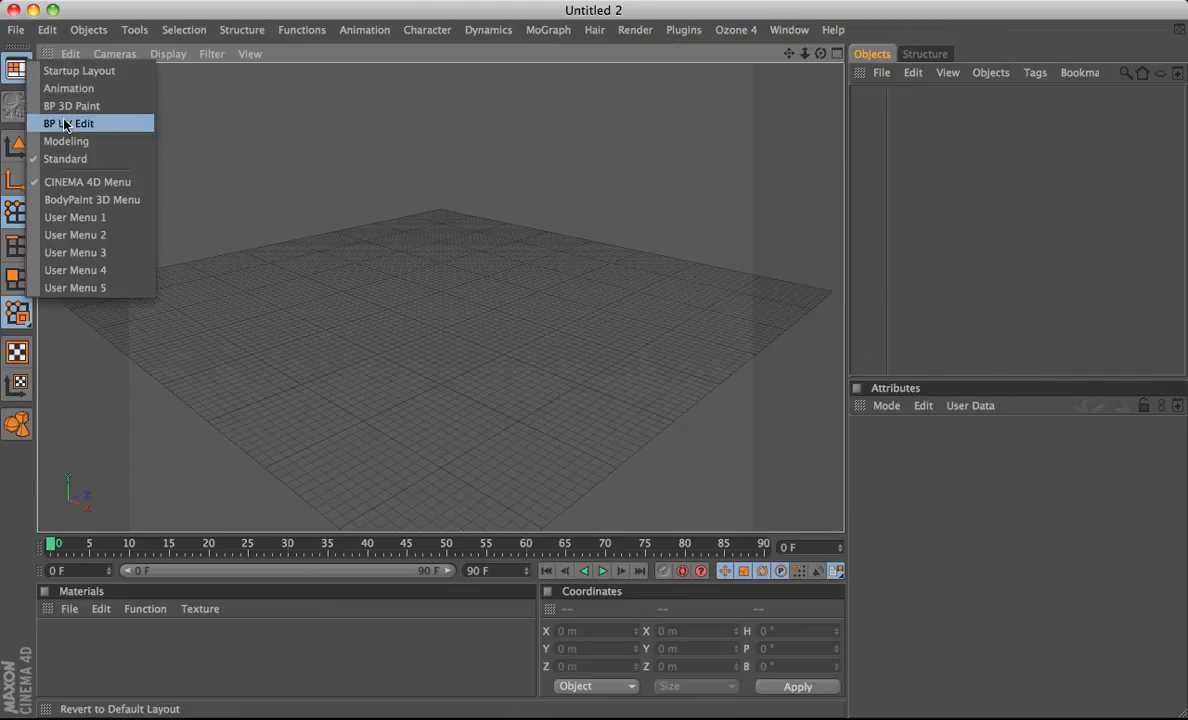
mouse_move(75, 88)
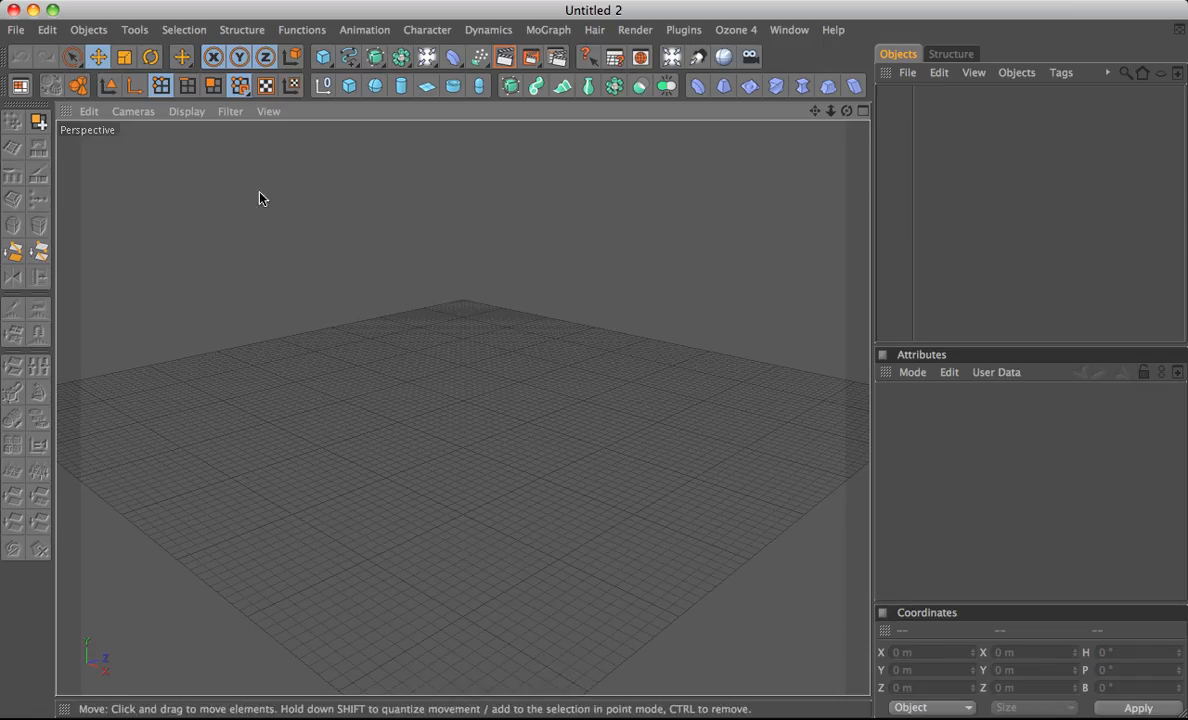
click(805, 29)
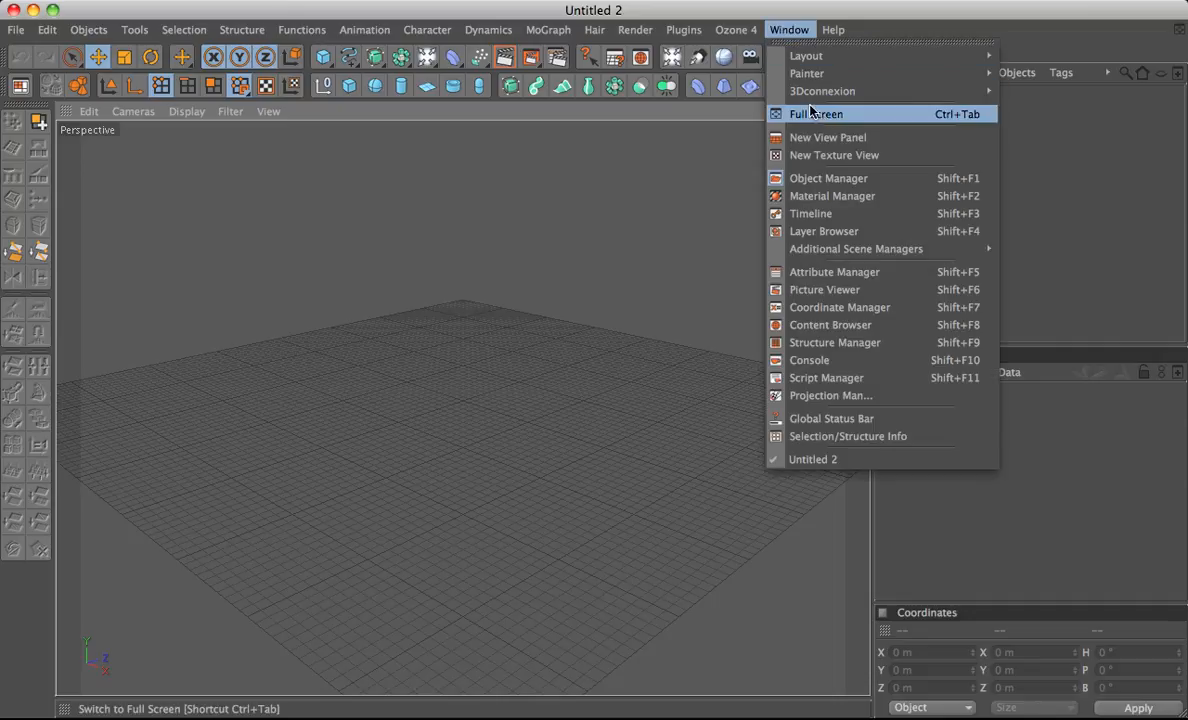
mouse_move(826, 55)
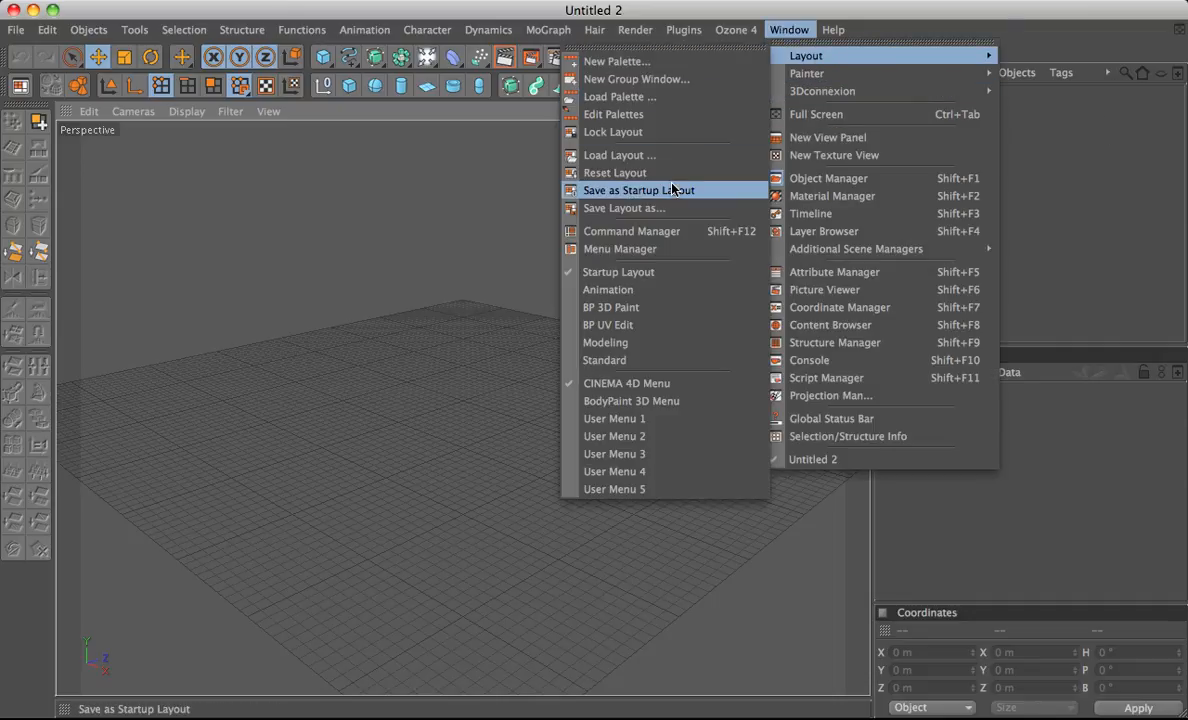
click(640, 190)
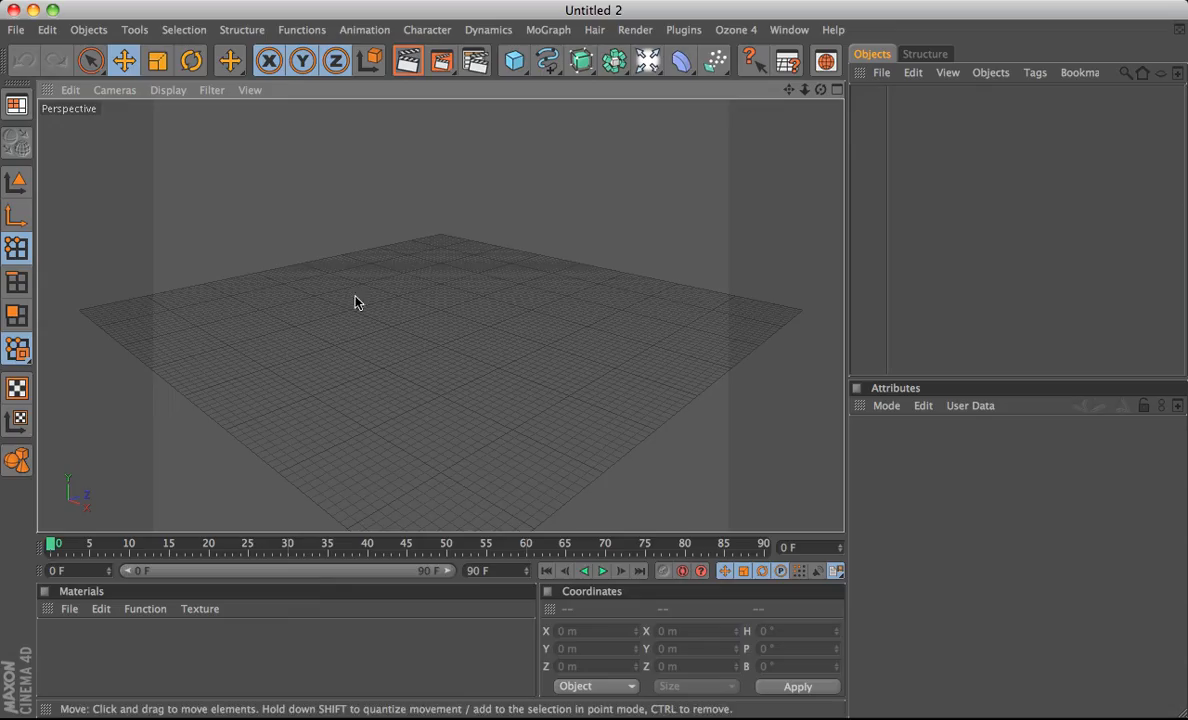
mouse_move(493, 404)
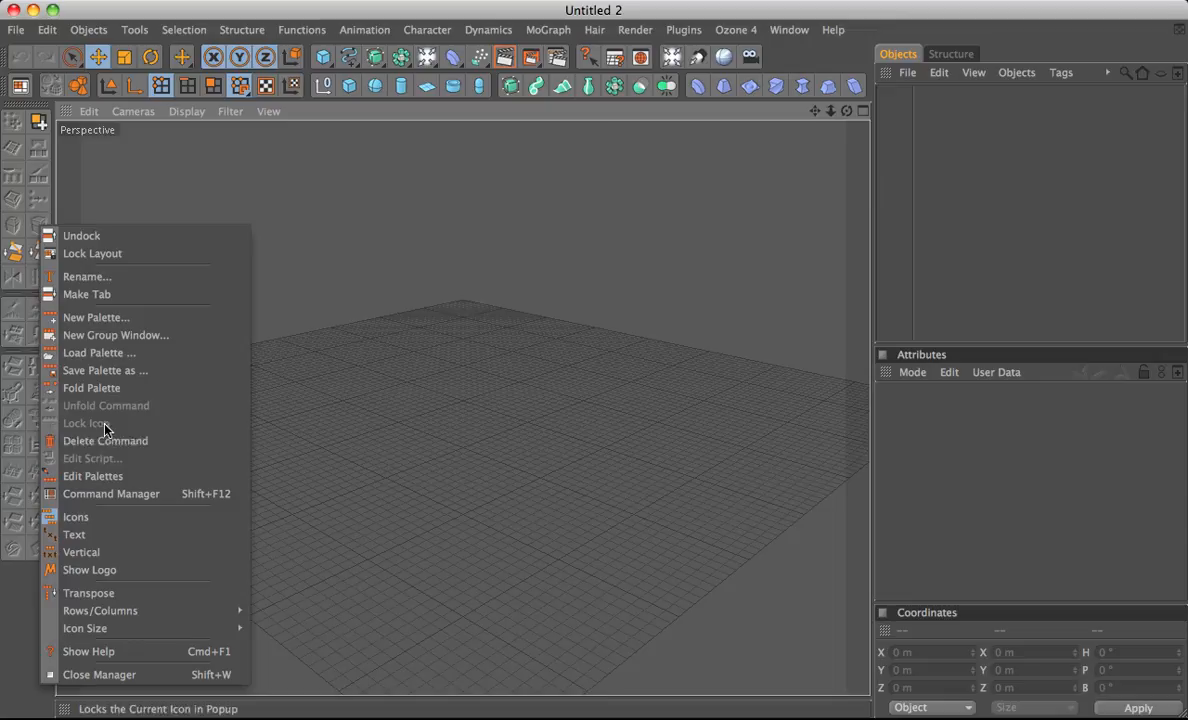
mouse_move(94, 476)
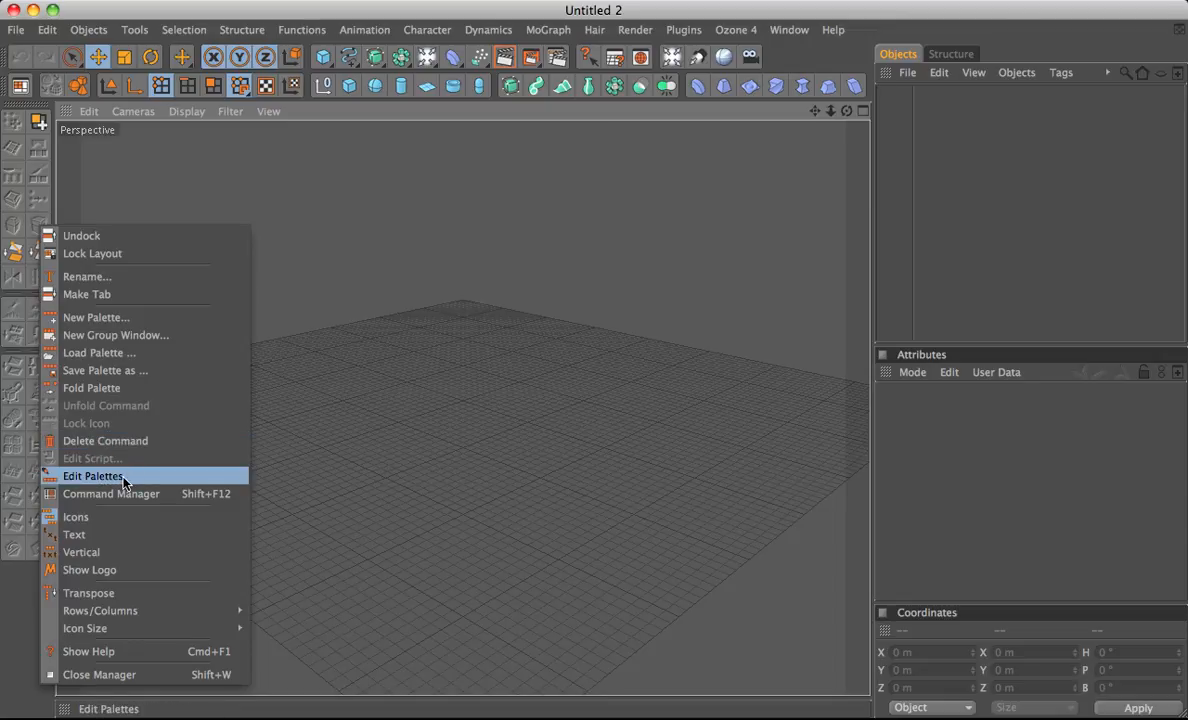
- Turn on Edit Palettes from the left palette's context menu, then dismiss the menu
click(92, 475)
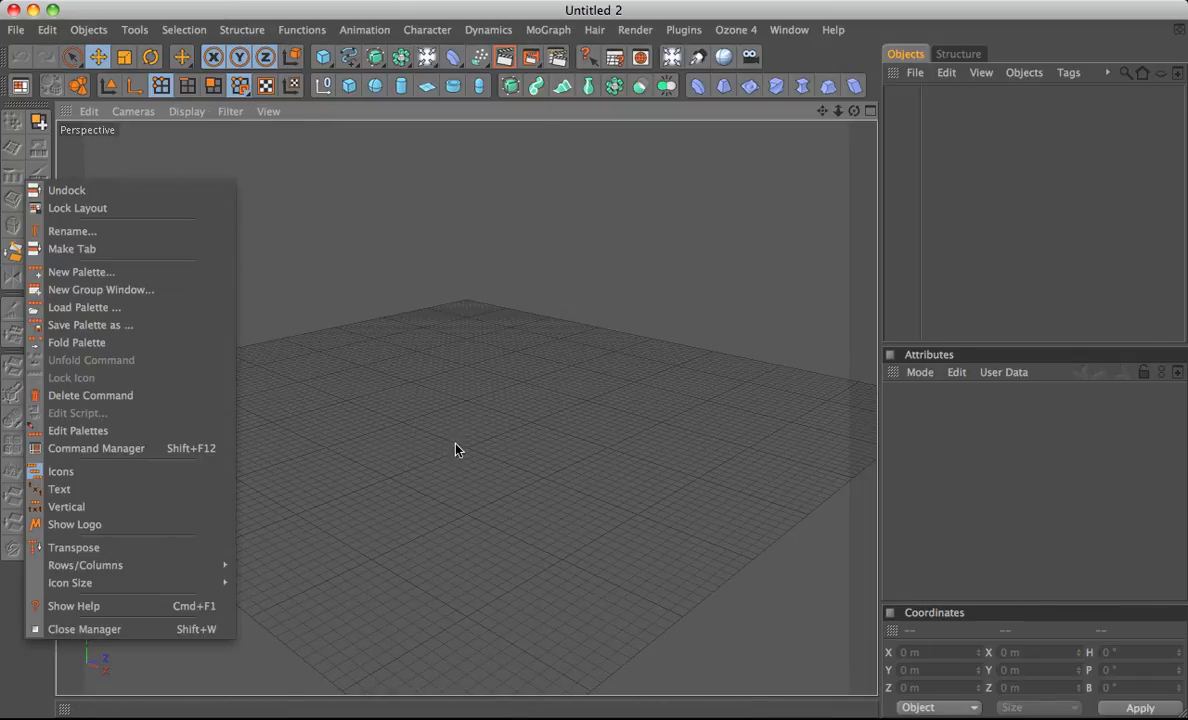
click(456, 449)
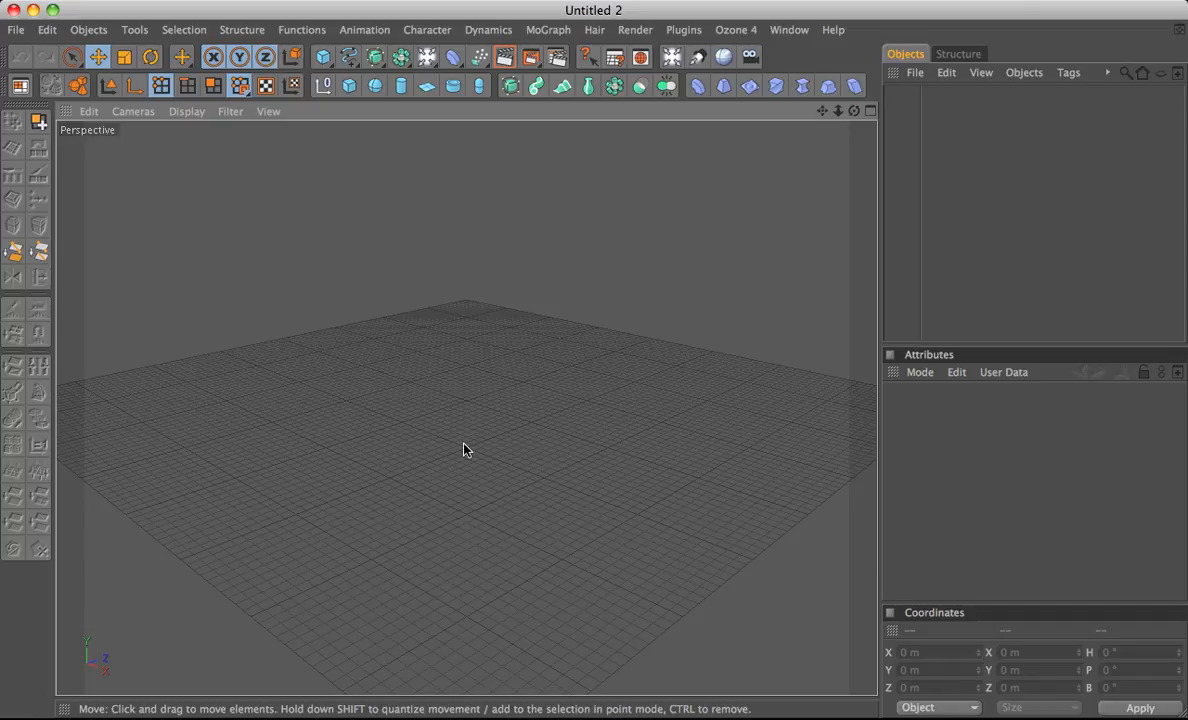